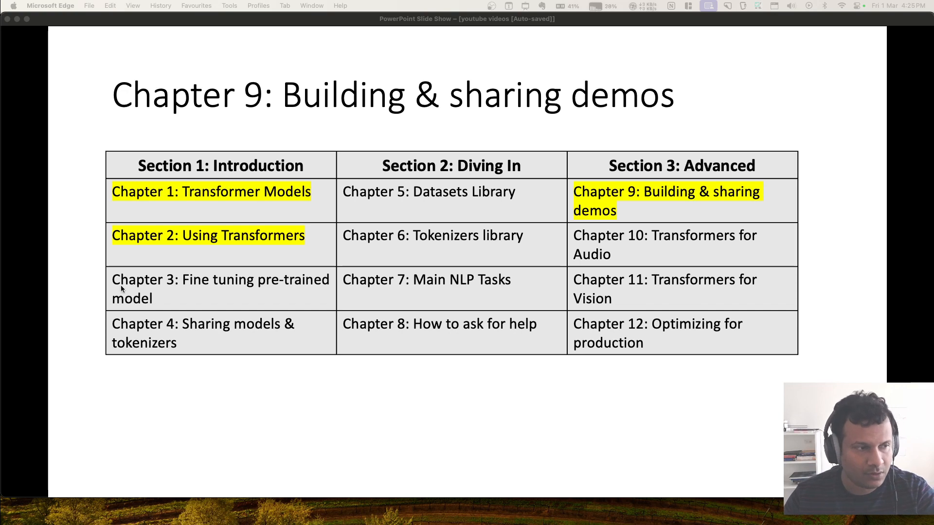
pyautogui.moveTo(254, 345)
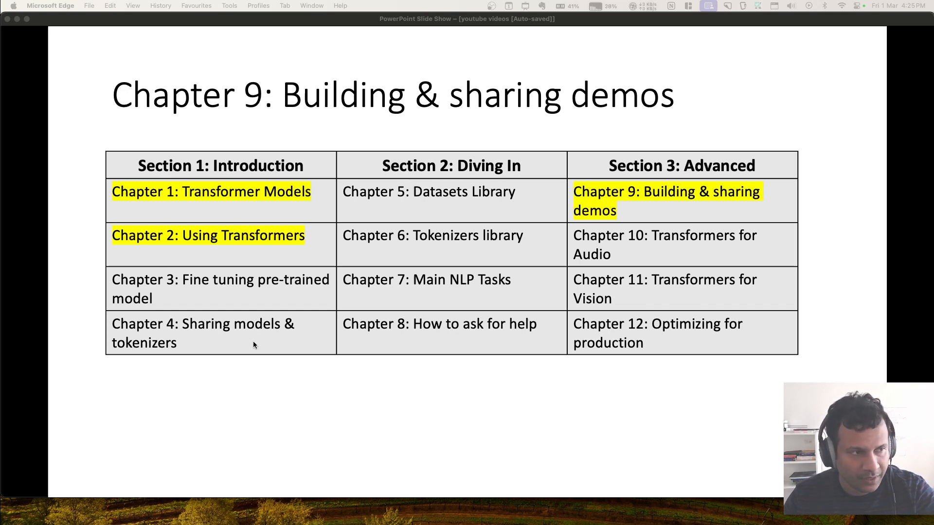
pyautogui.moveTo(253, 337)
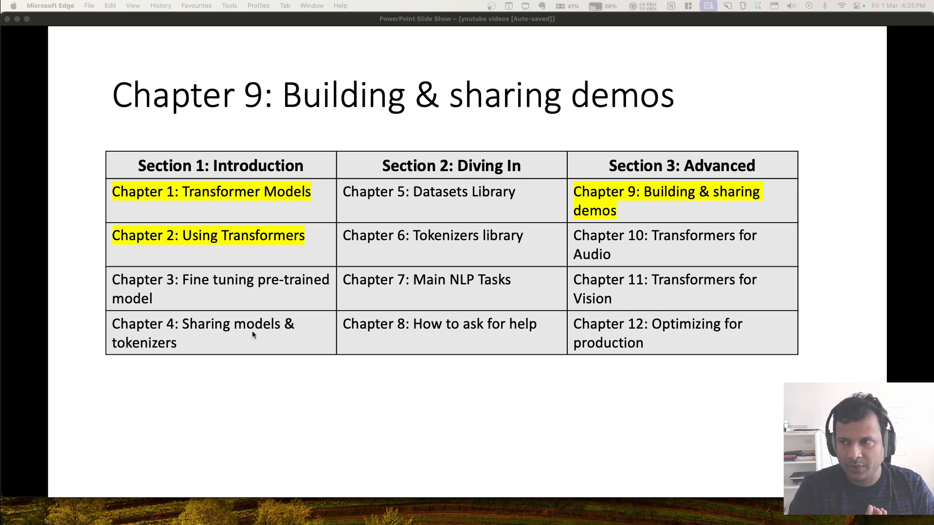
pyautogui.moveTo(190, 266)
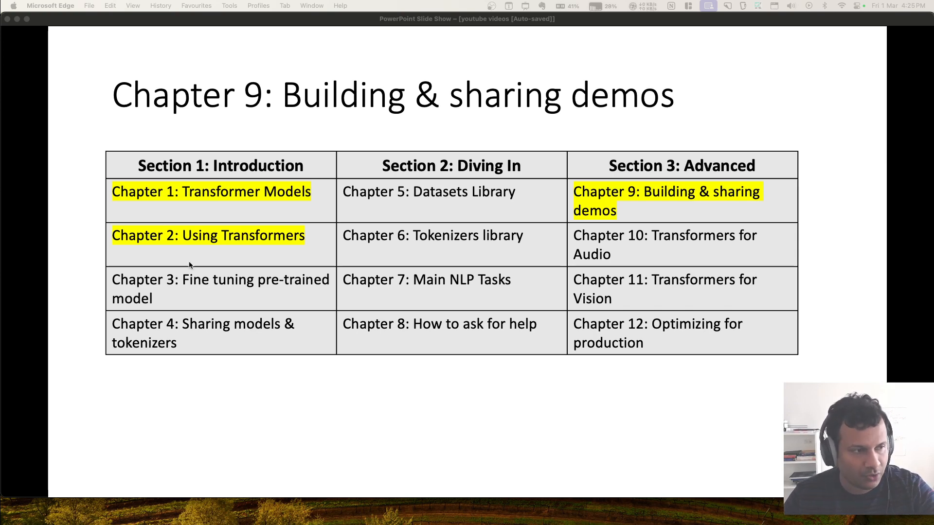
pyautogui.moveTo(810, 29)
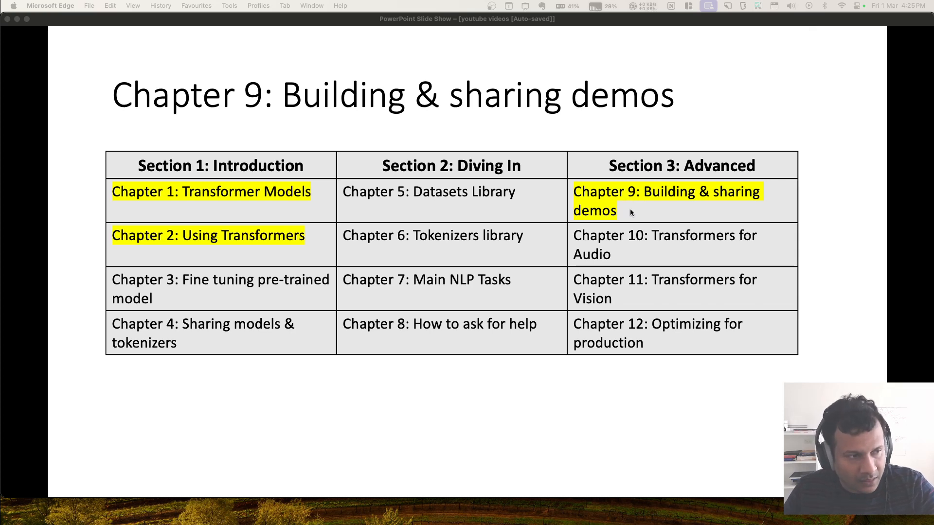
pyautogui.moveTo(550, 238)
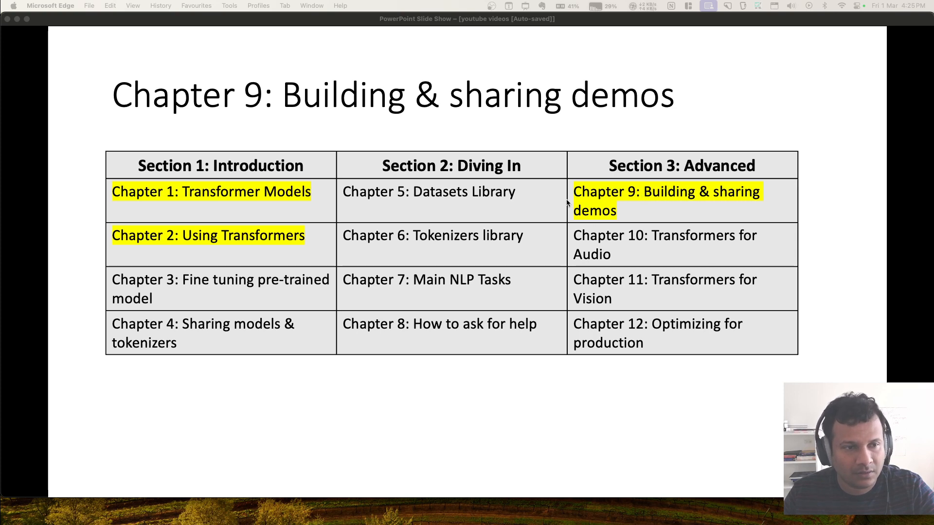
pyautogui.moveTo(633, 204)
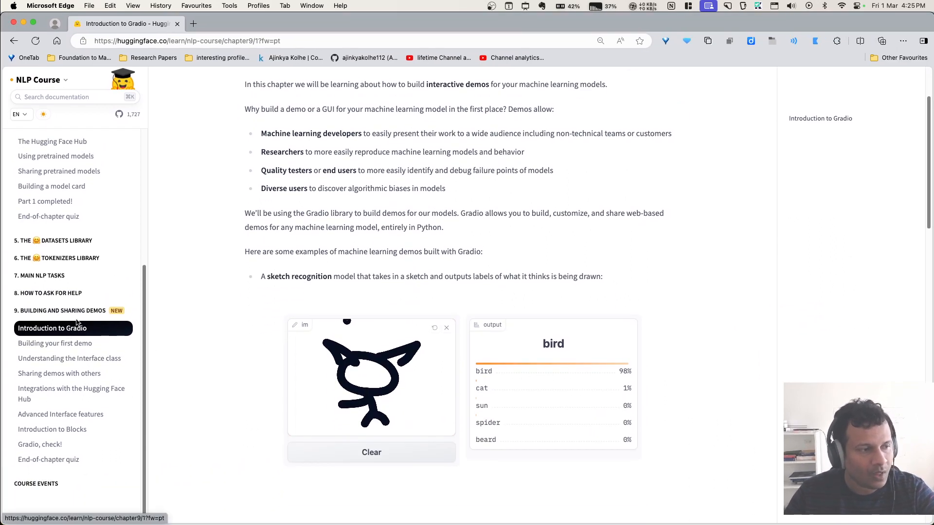
# - Collapse the earlier chapters so only Chapter 9's Building and Sharing Demos lessons remain listed
pyautogui.scroll(3)
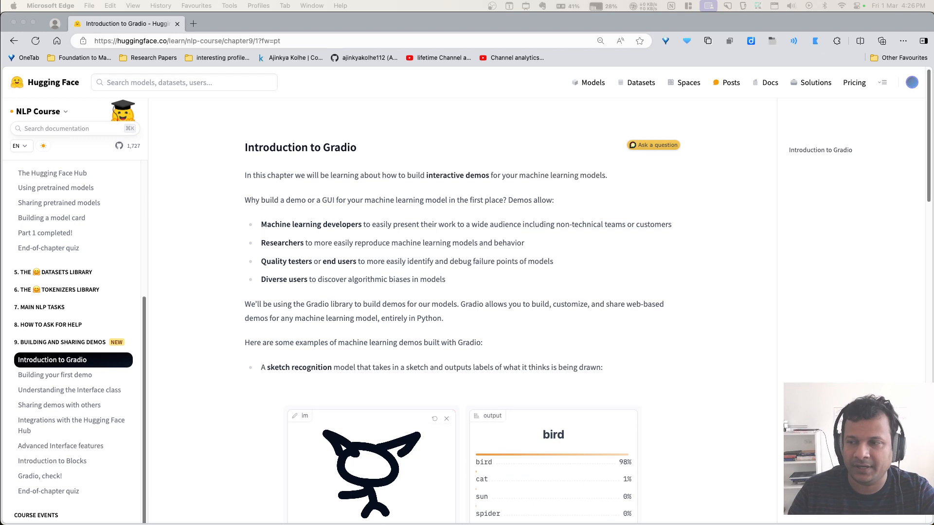
pyautogui.moveTo(770, 168)
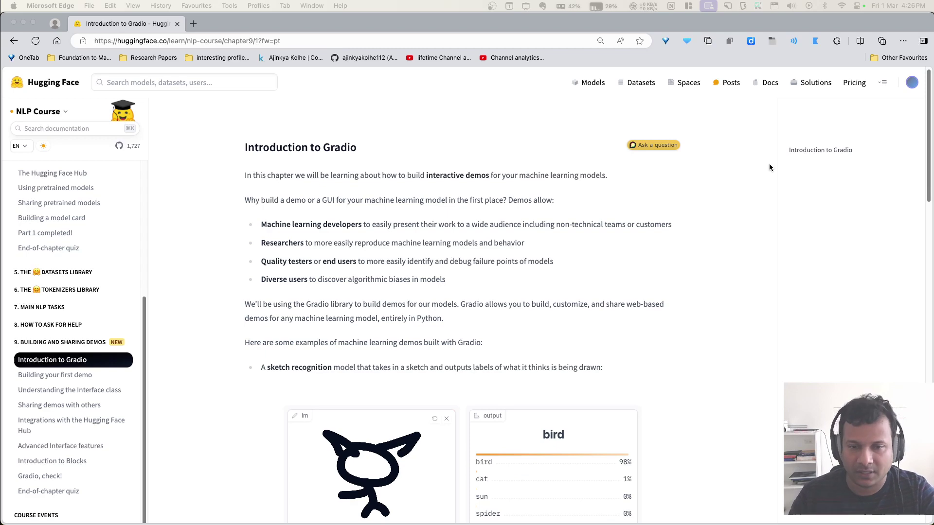
pyautogui.scroll(3)
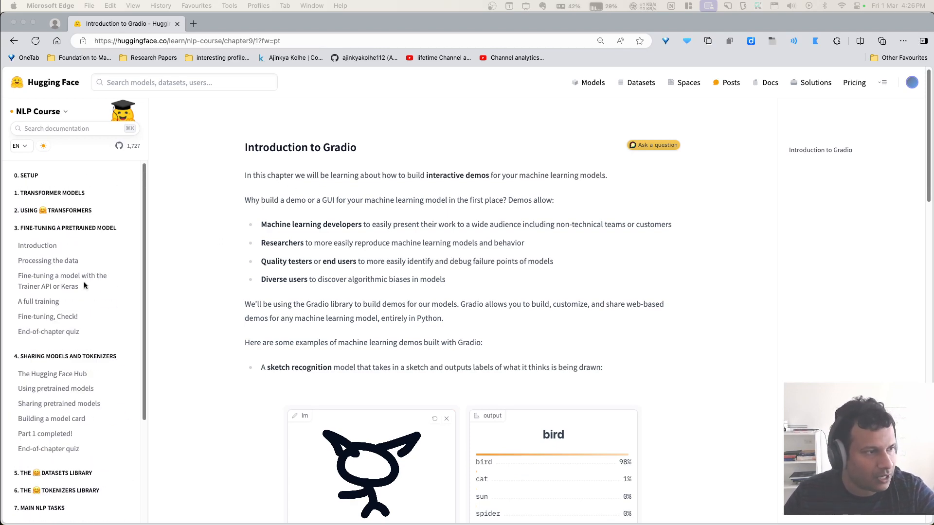
pyautogui.click(65, 227)
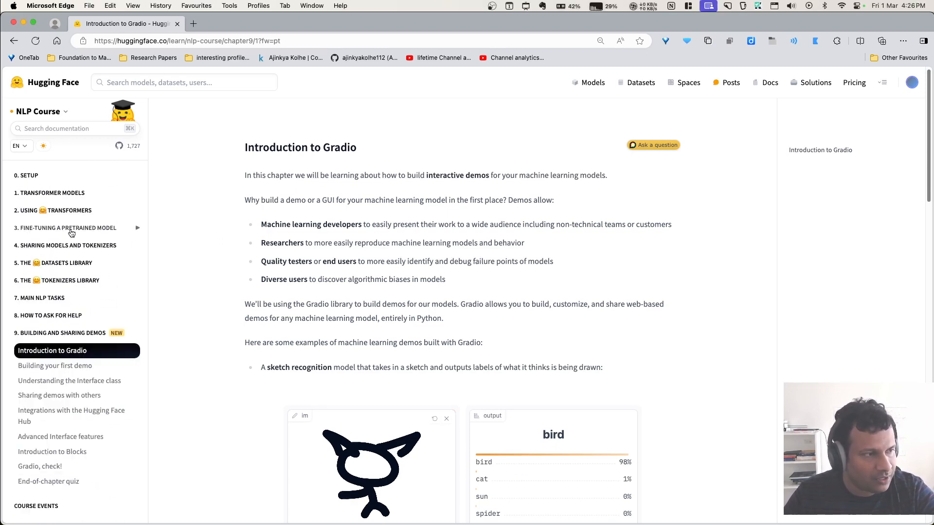
pyautogui.moveTo(68, 213)
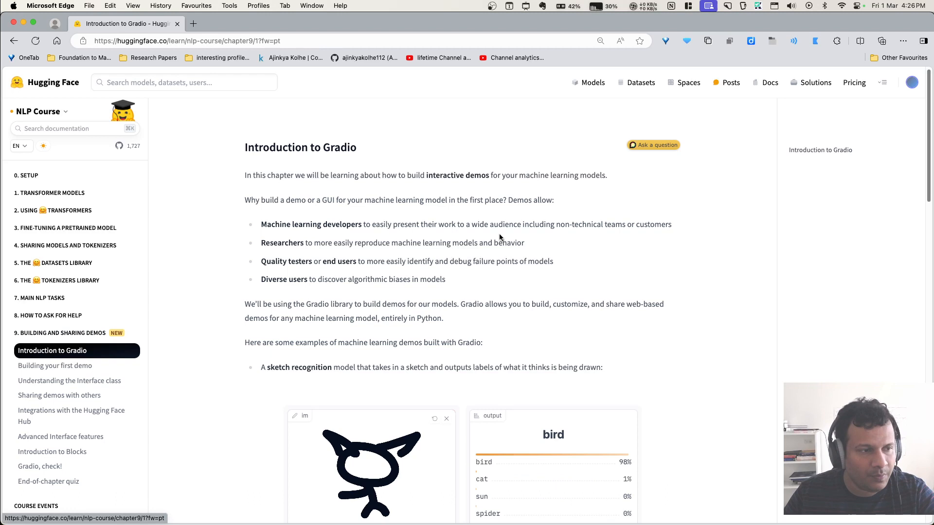
pyautogui.moveTo(497, 251)
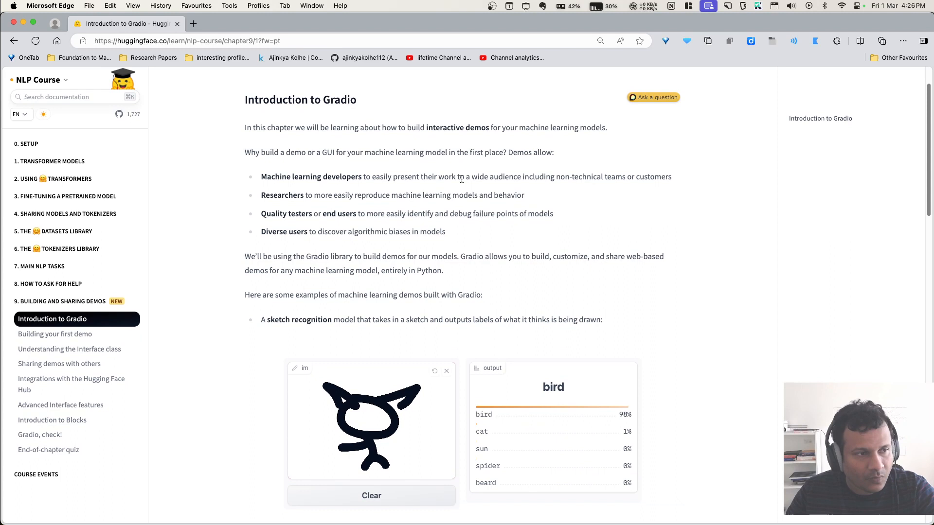
# - Clear the bird sketch, draw new sketches classified as bird and sun, then head to Quick, Draw! The Data
pyautogui.scroll(-3)
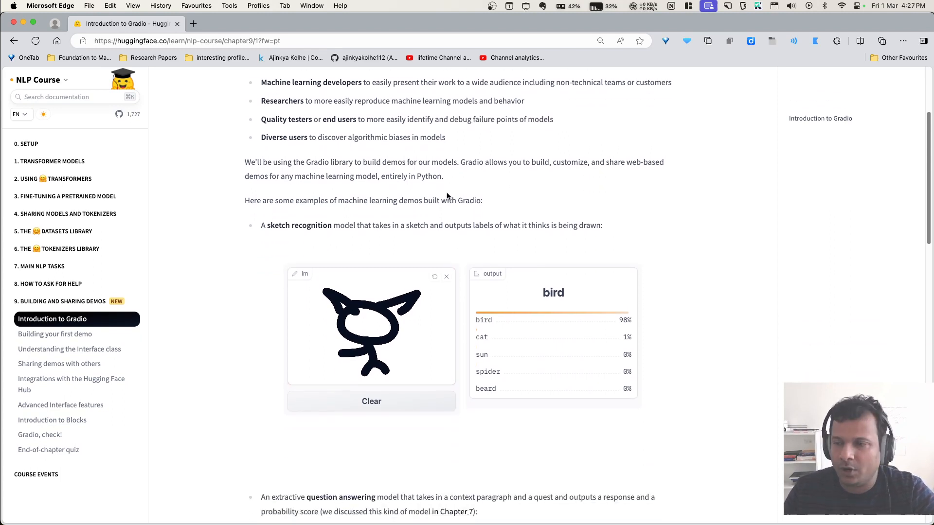
pyautogui.click(371, 401)
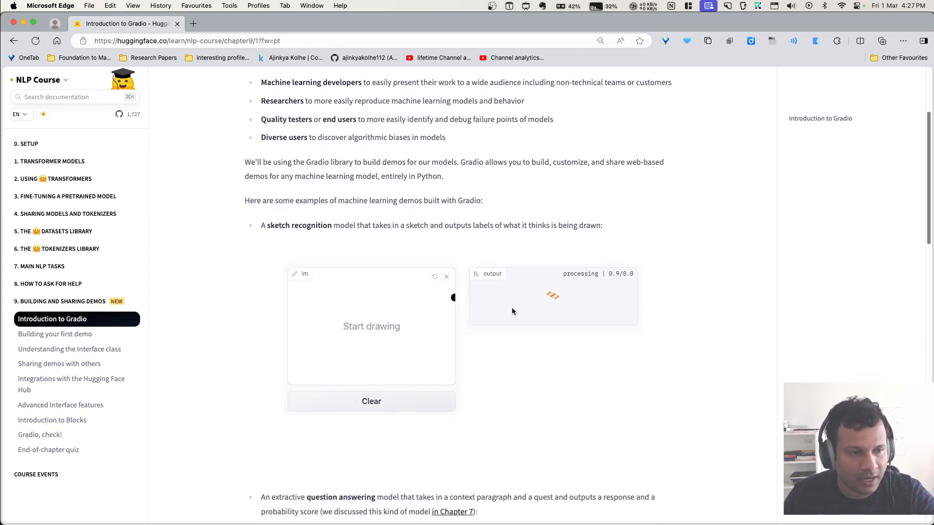
pyautogui.click(423, 340)
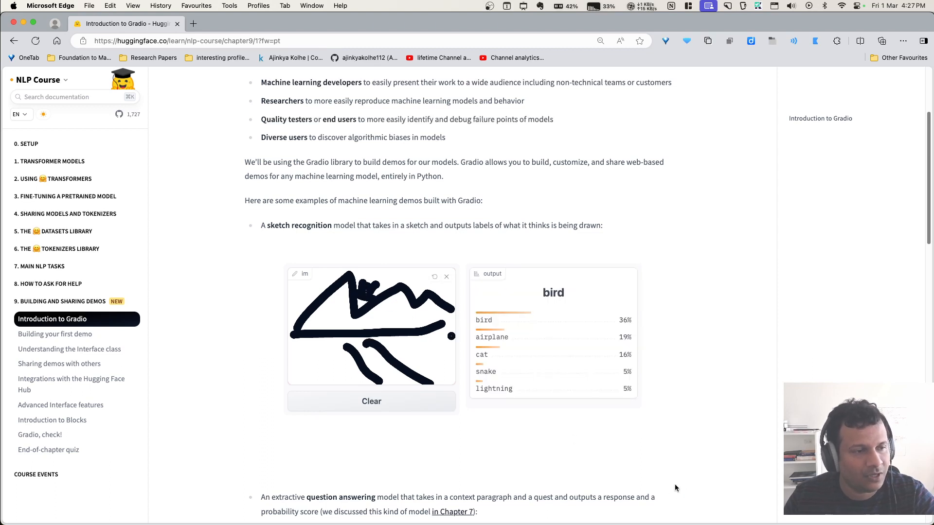
pyautogui.moveTo(670, 418)
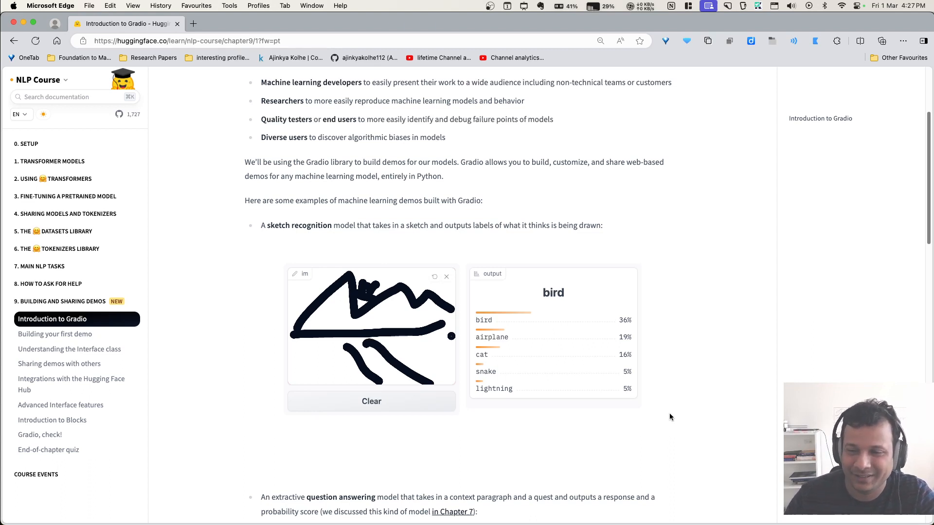
pyautogui.click(434, 278)
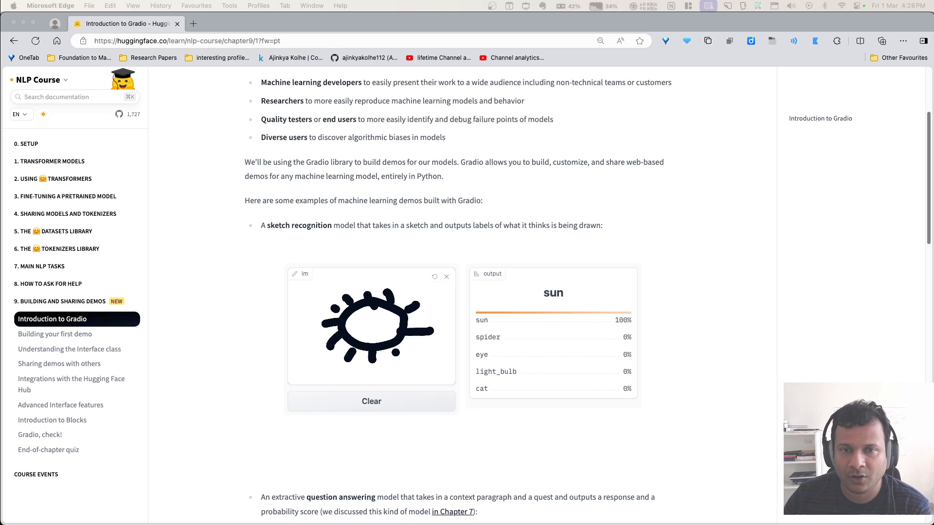
pyautogui.click(190, 23)
pyautogui.write('https://quickdraw.withgoogle.com/data')
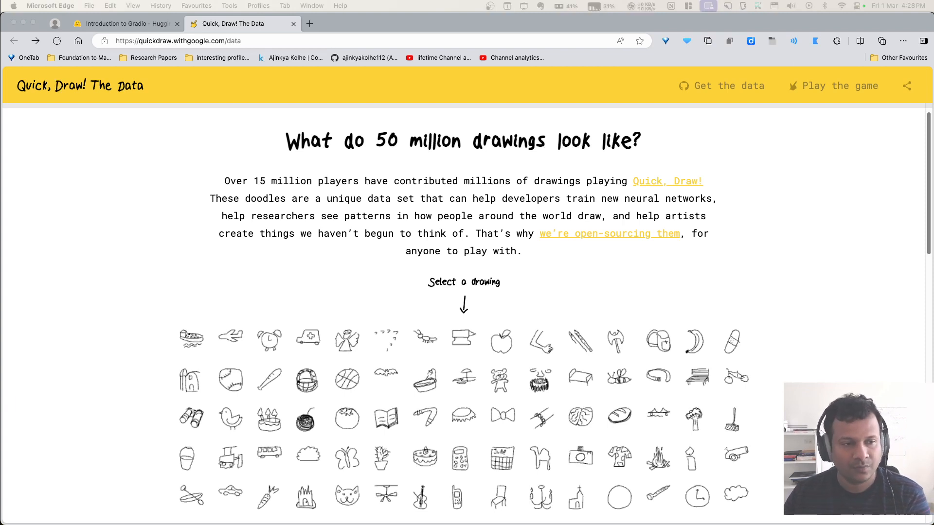
pyautogui.moveTo(549, 344)
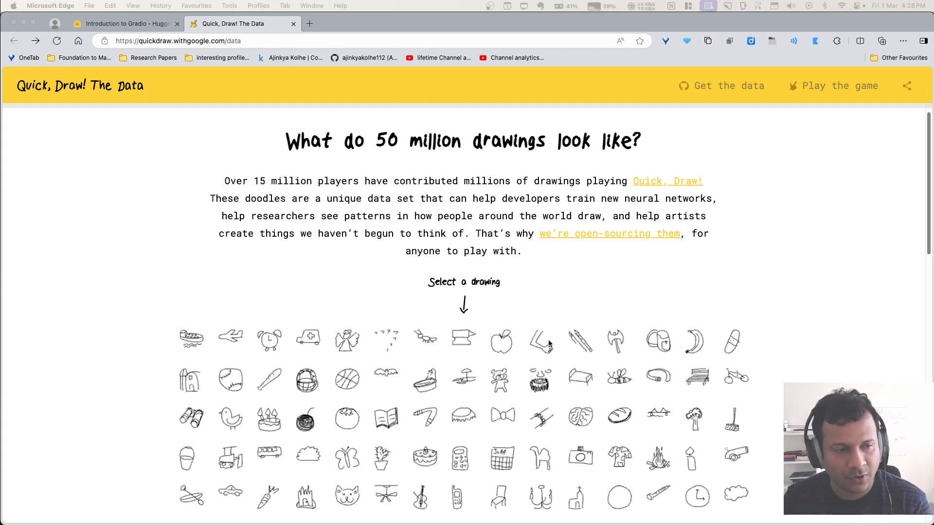
# - Browse down and back up through the Quick, Draw! drawing categories grid
pyautogui.click(501, 340)
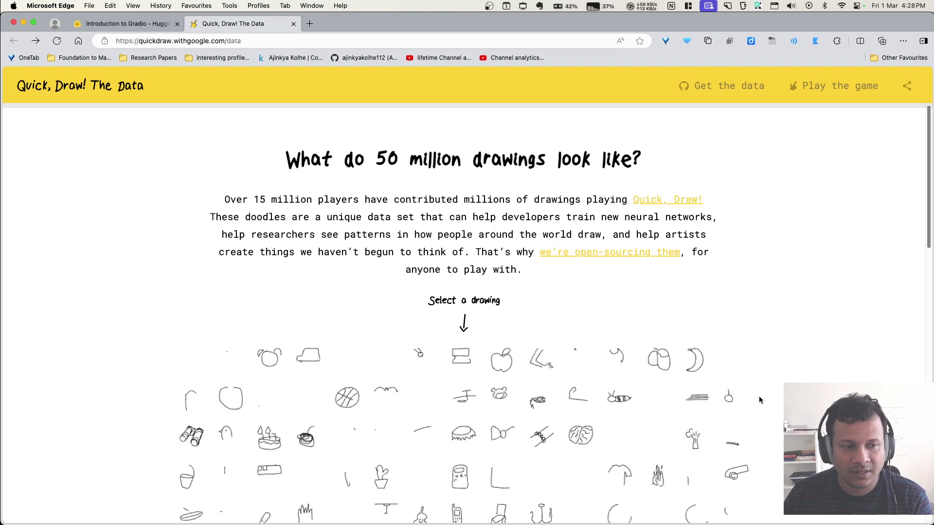
pyautogui.scroll(-3)
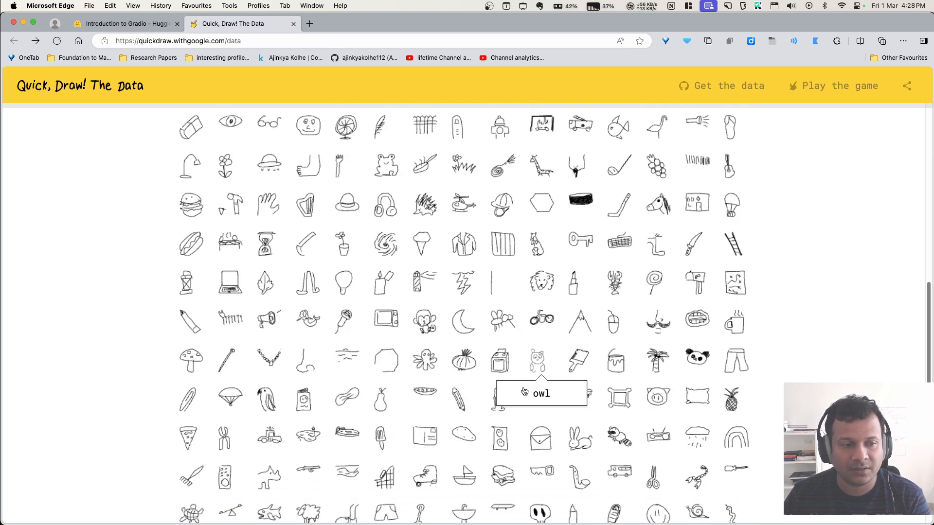
pyautogui.scroll(-3)
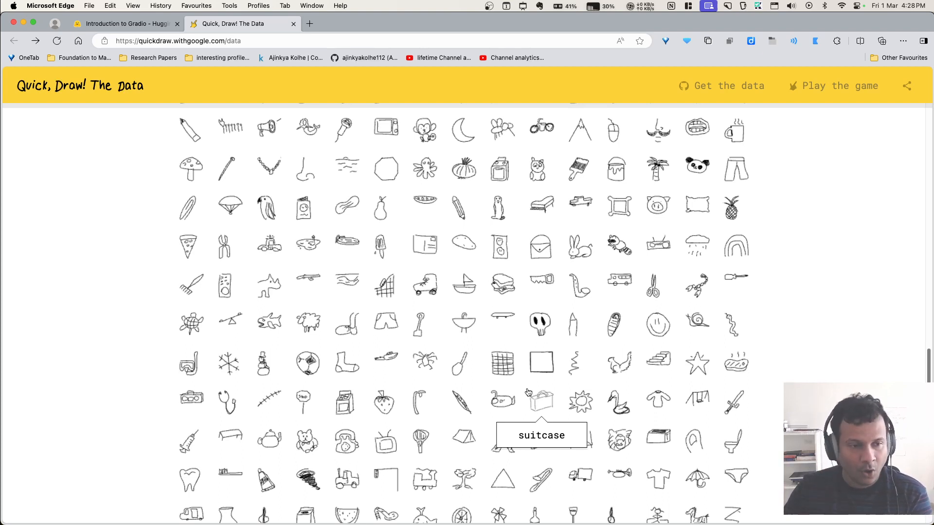
pyautogui.scroll(3)
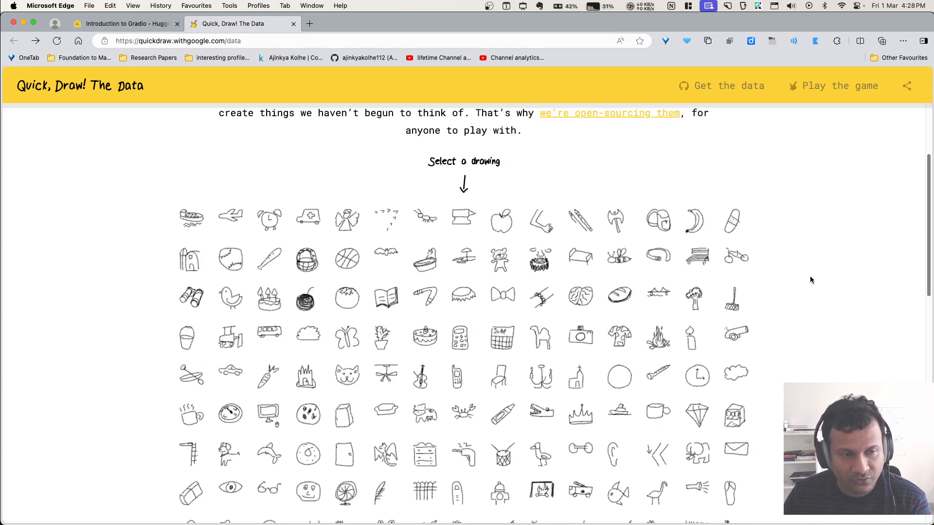
pyautogui.scroll(3)
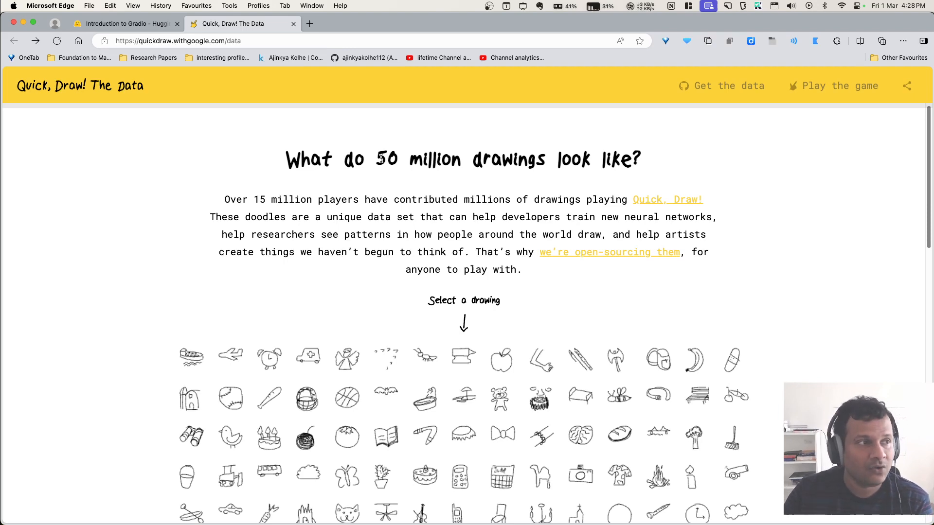
# - Switch between the Quick, Draw! page and the Gradio course, settling on the course page
pyautogui.click(123, 24)
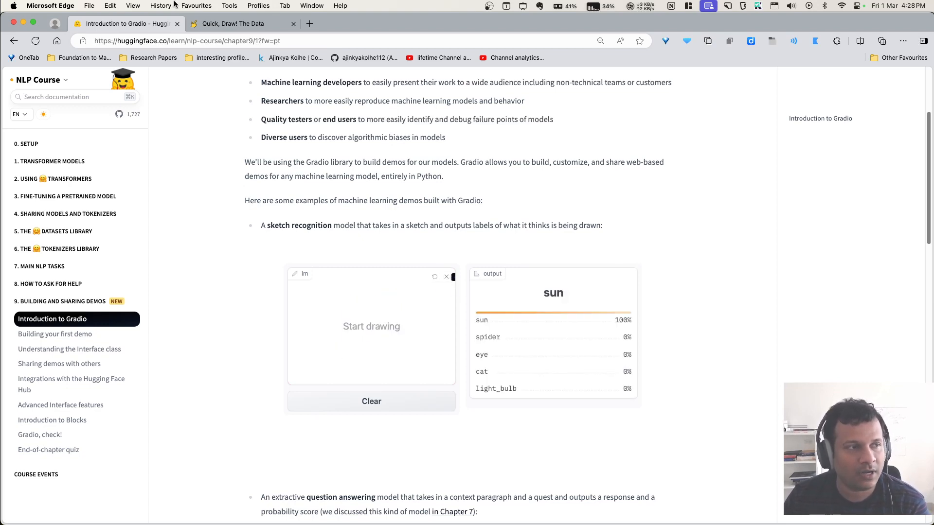
pyautogui.click(242, 24)
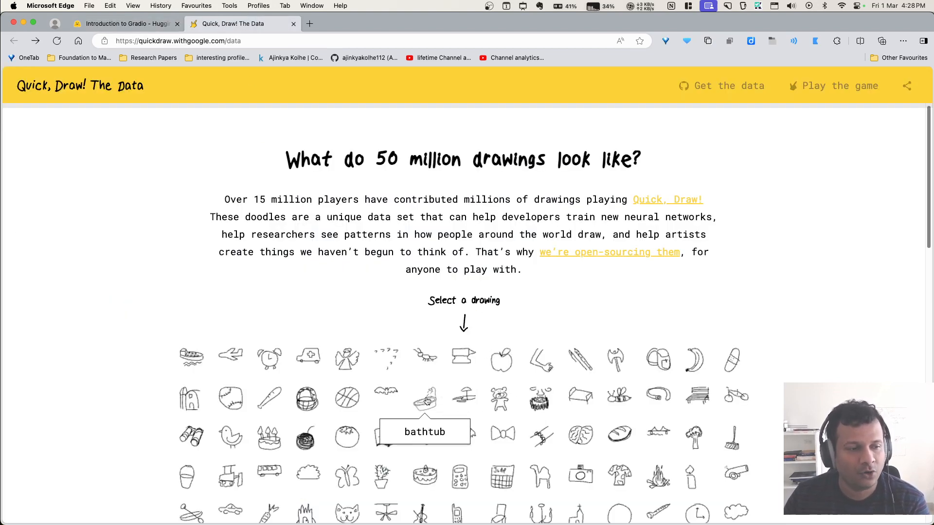
pyautogui.click(124, 23)
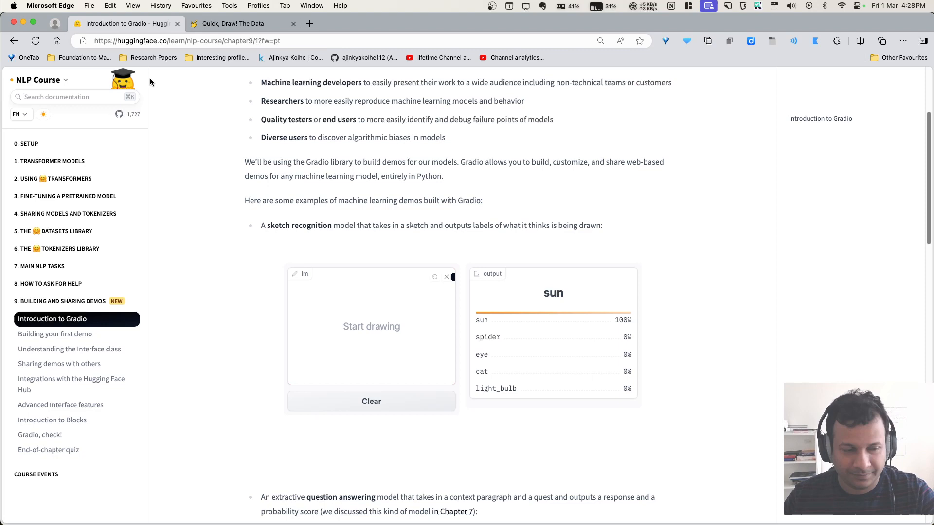
# - Review the Harry Potter context paragraph in the question-answering demo
pyautogui.scroll(-3)
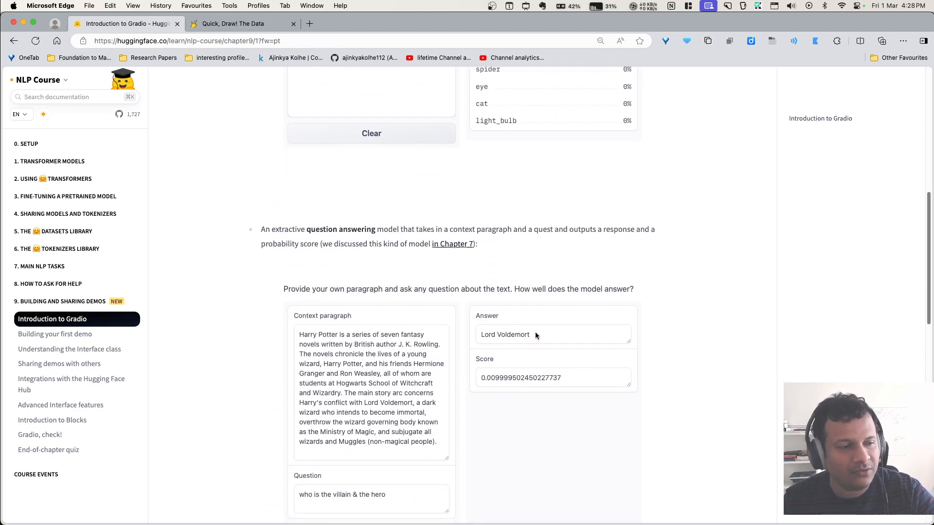
pyautogui.scroll(-3)
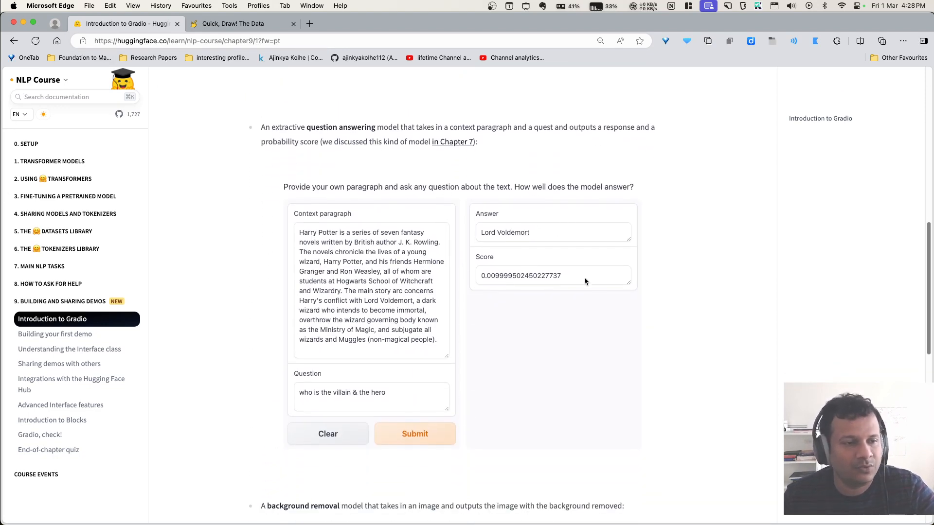
pyautogui.moveTo(336, 264)
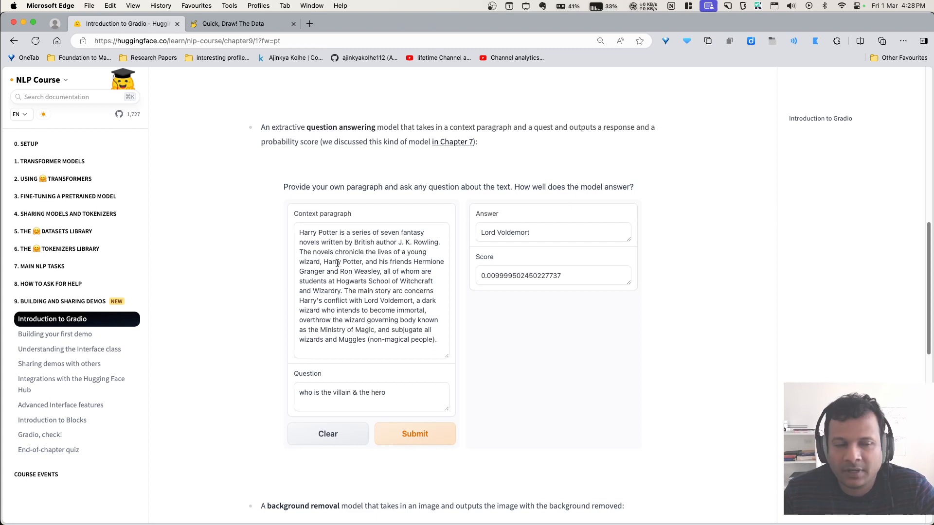
pyautogui.click(371, 286)
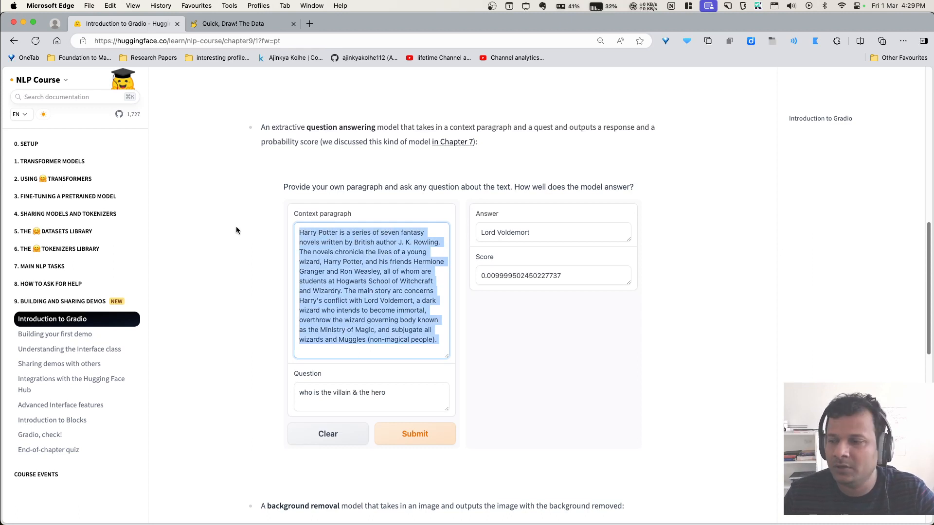
pyautogui.tripleClick(341, 392)
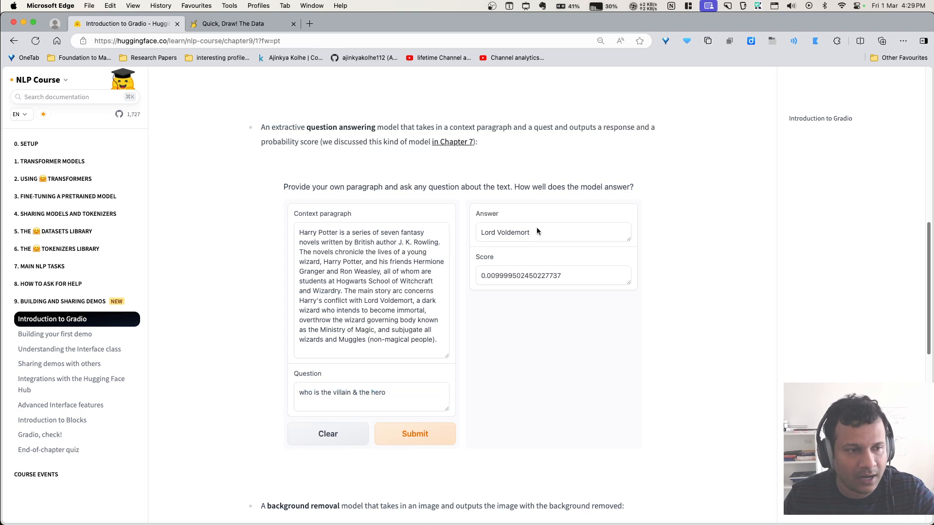
pyautogui.moveTo(587, 369)
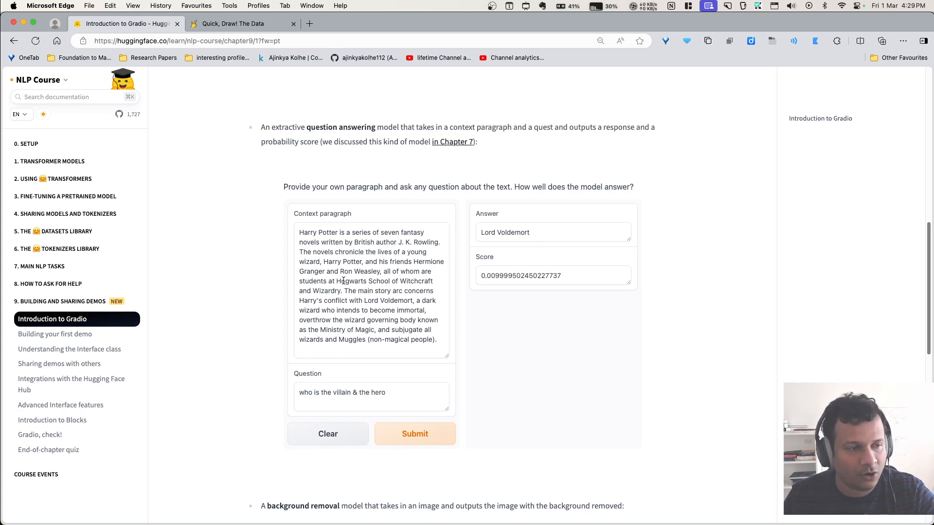
pyautogui.click(370, 286)
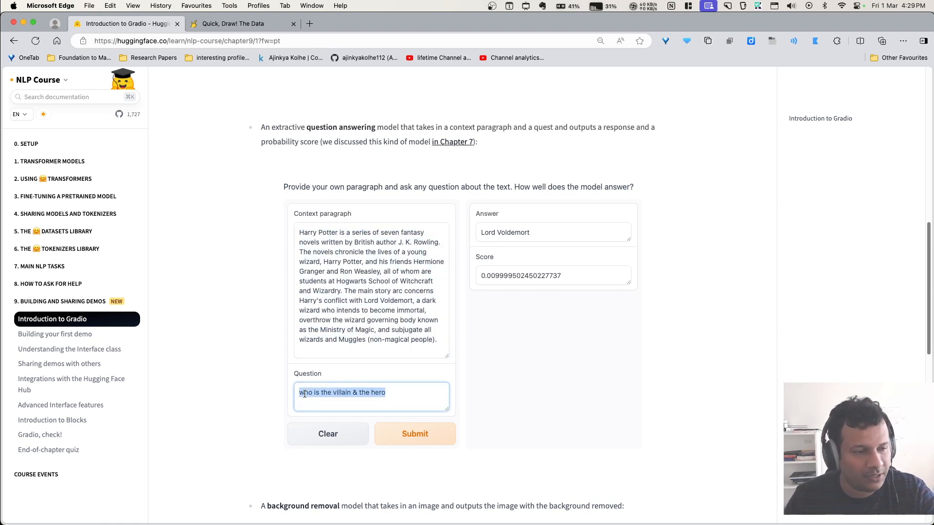
# - Submit the villain-and-hero question, getting Lord Voldemort with a low score
pyautogui.click(396, 392)
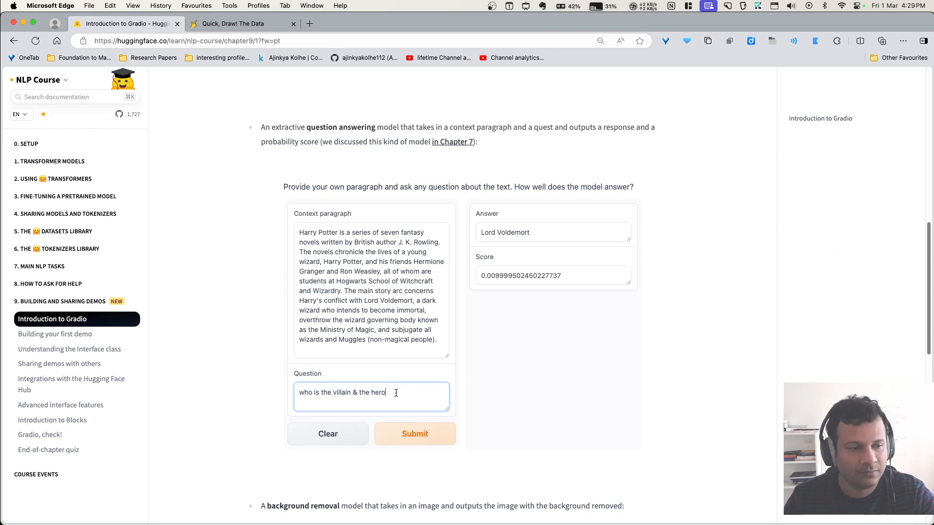
pyautogui.tripleClick(370, 286)
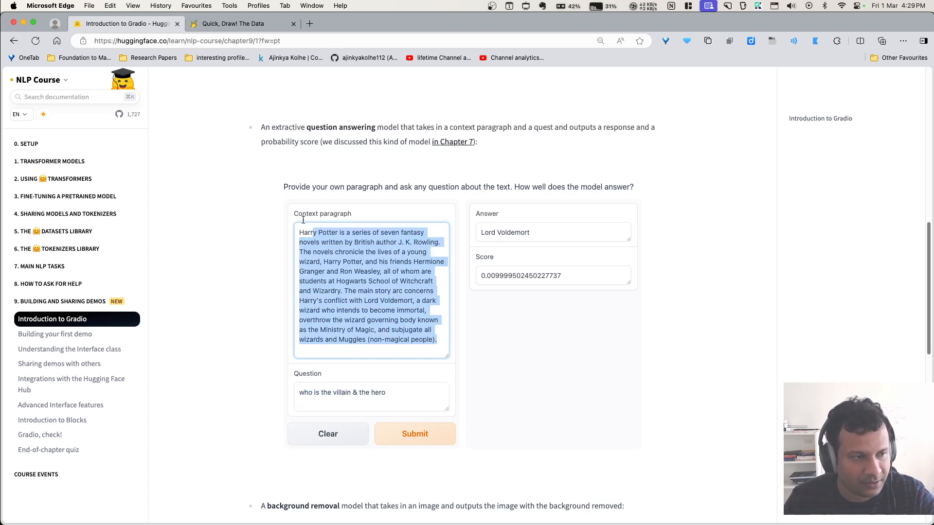
pyautogui.click(415, 434)
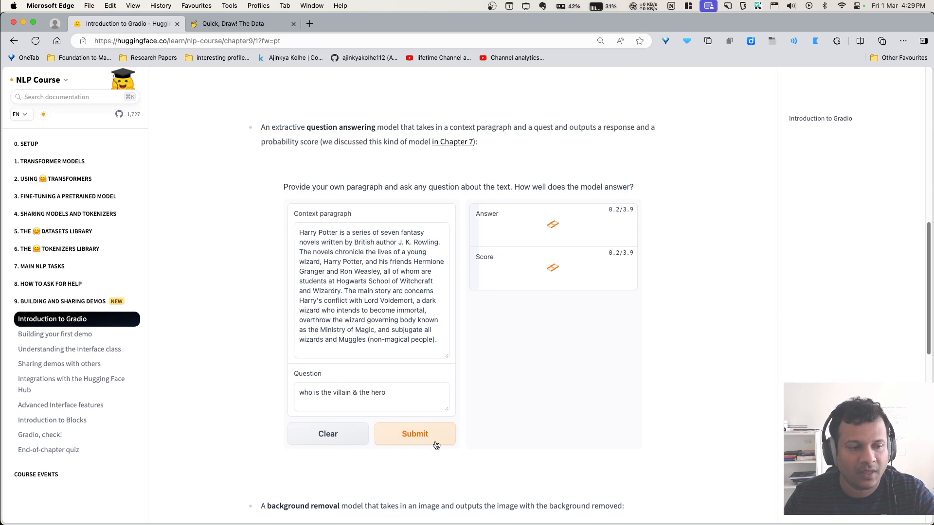
pyautogui.click(414, 434)
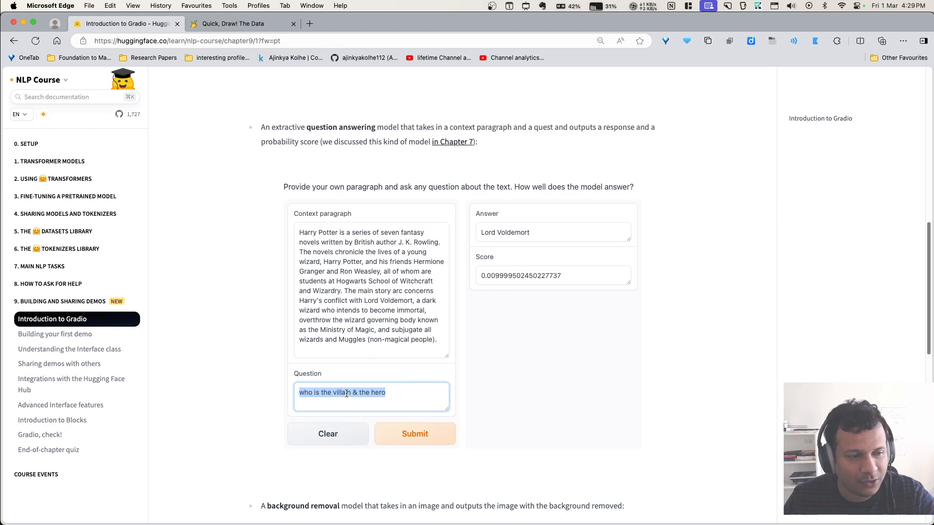
# - Trim the question to 'who is the hero', get Harry Potter, then open Distill's Grand Tour article
pyautogui.click(390, 393)
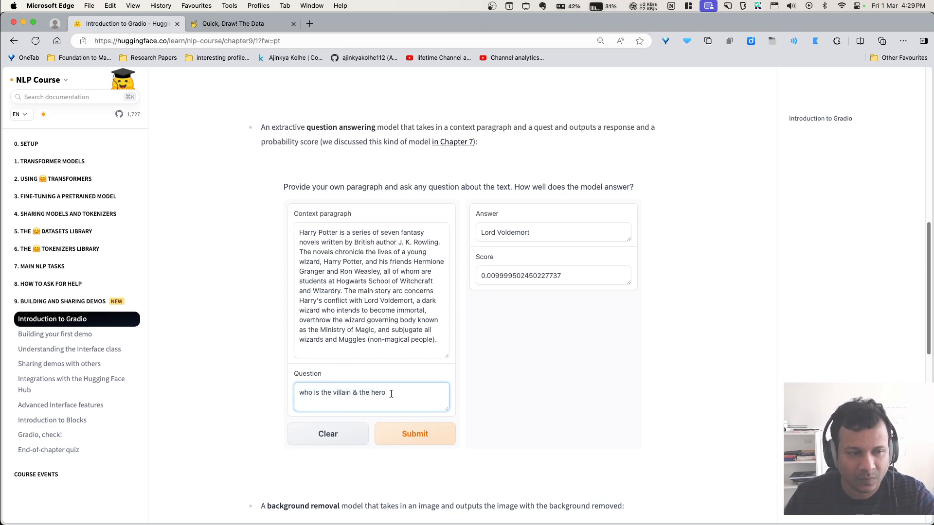
pyautogui.doubleClick(346, 392)
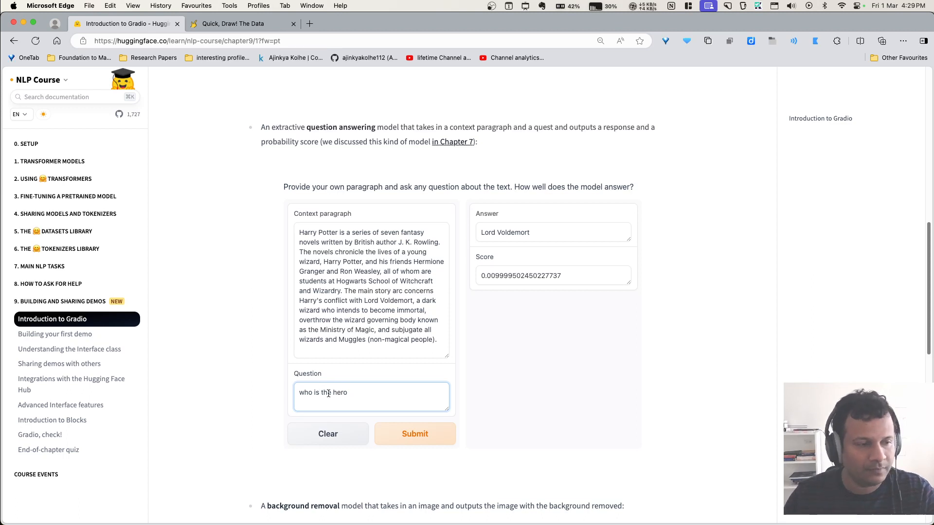
pyautogui.click(414, 434)
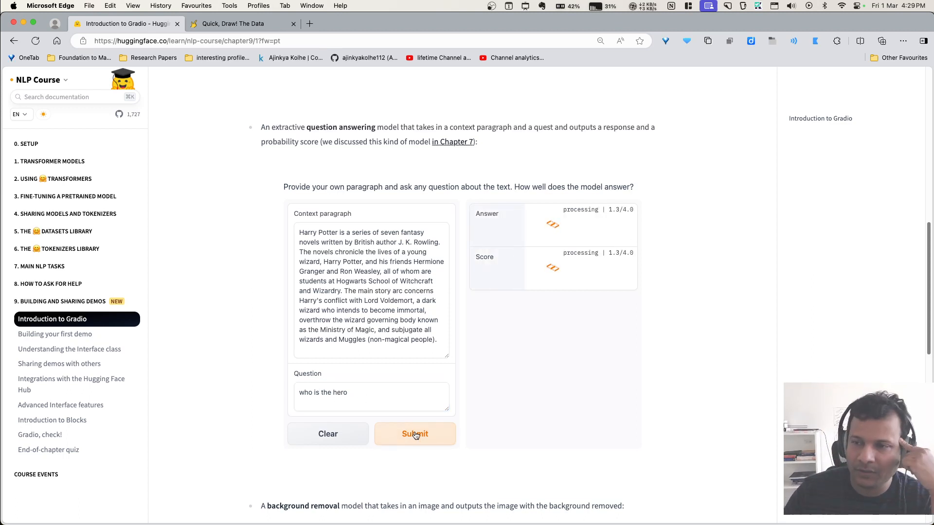
pyautogui.click(414, 434)
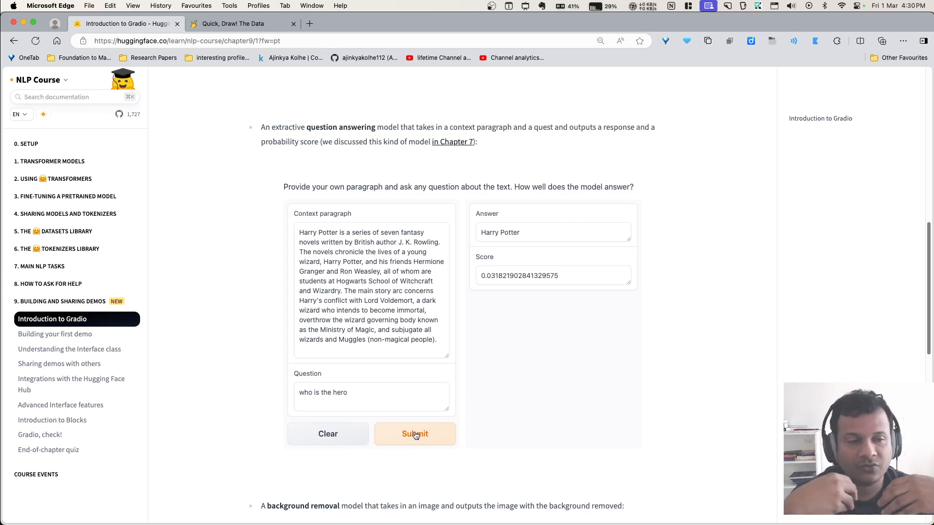
pyautogui.moveTo(415, 433)
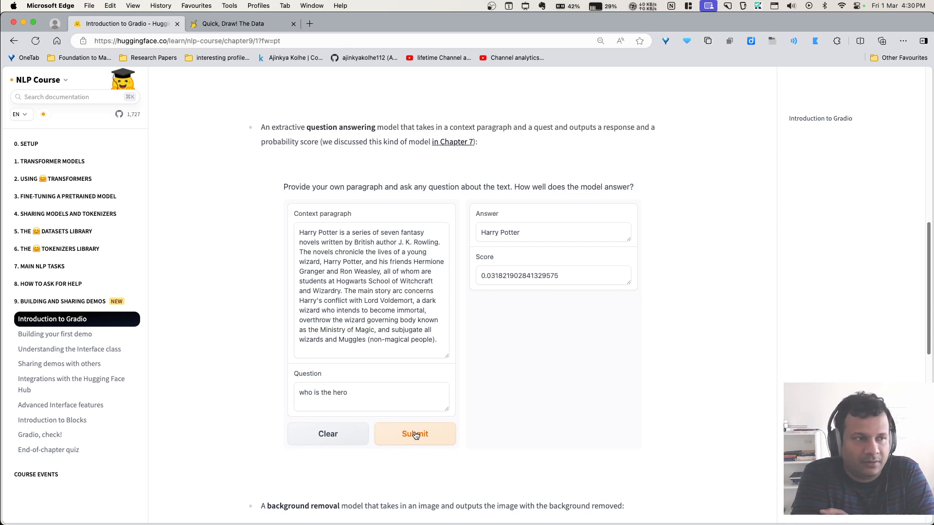
pyautogui.moveTo(415, 434)
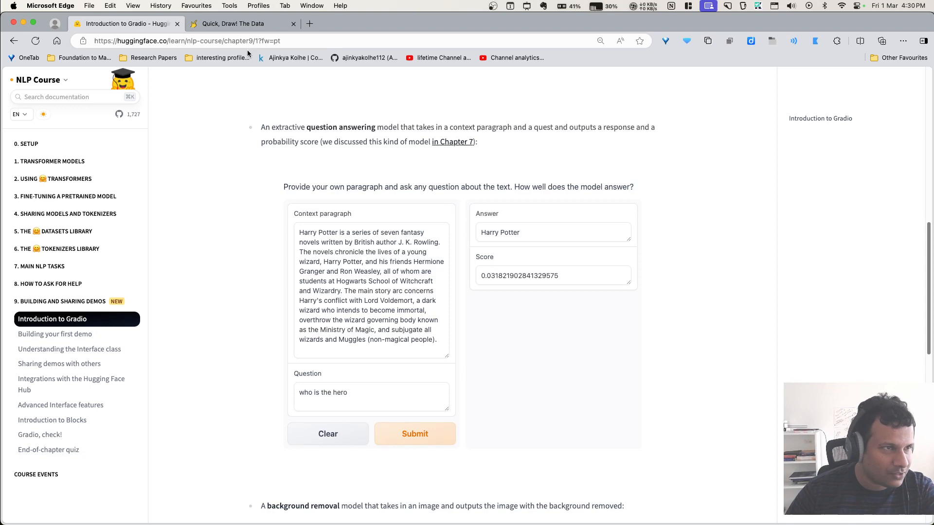
pyautogui.click(309, 23)
pyautogui.write('https://distill.pub/2020/grand-tour/')
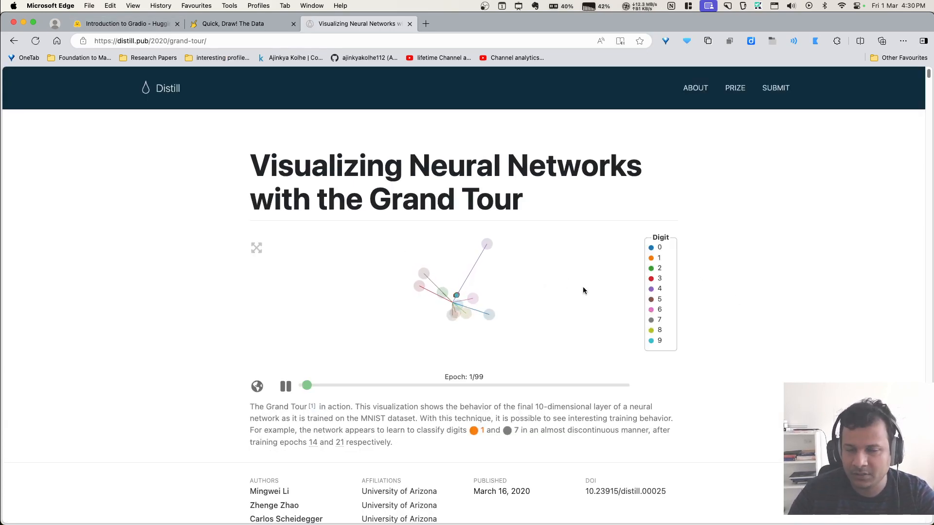
# - Read down through the Grand Tour article's projection and embedding figures
pyautogui.scroll(-3)
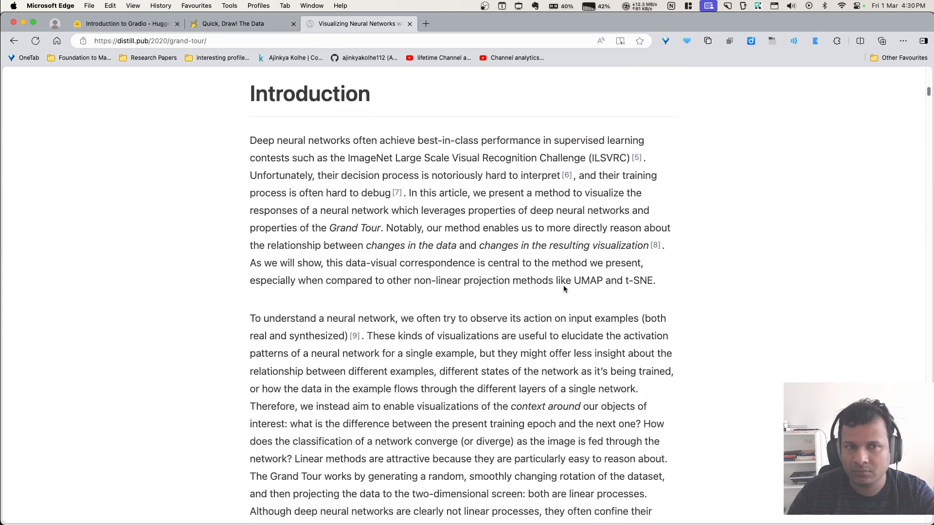
pyautogui.scroll(-3)
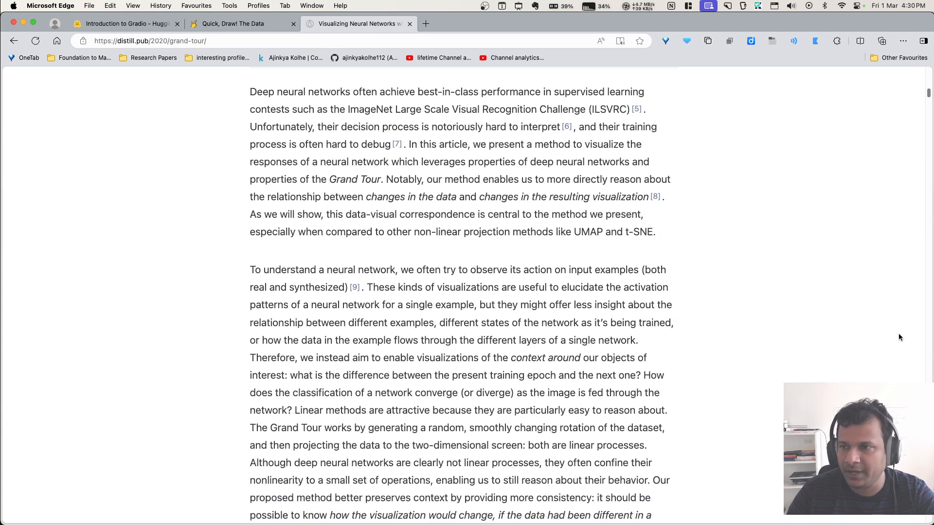
pyautogui.scroll(-3)
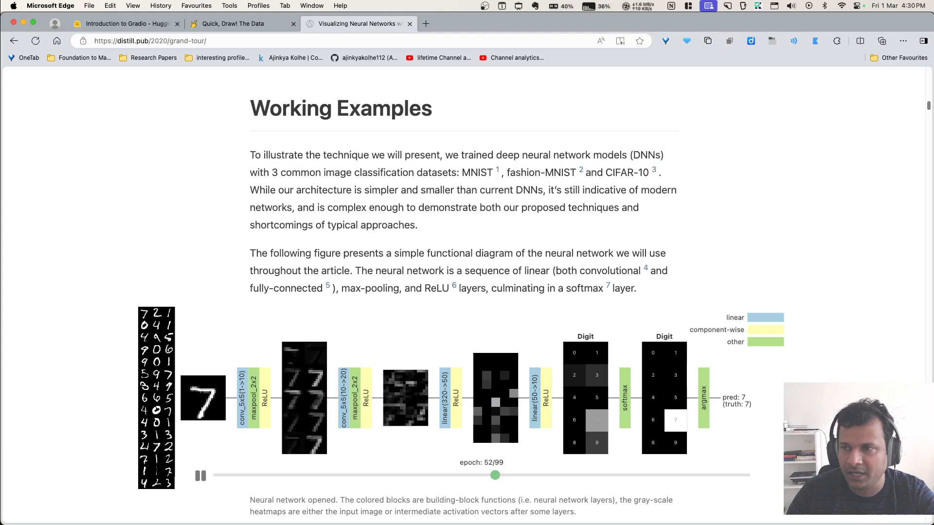
pyautogui.scroll(-3)
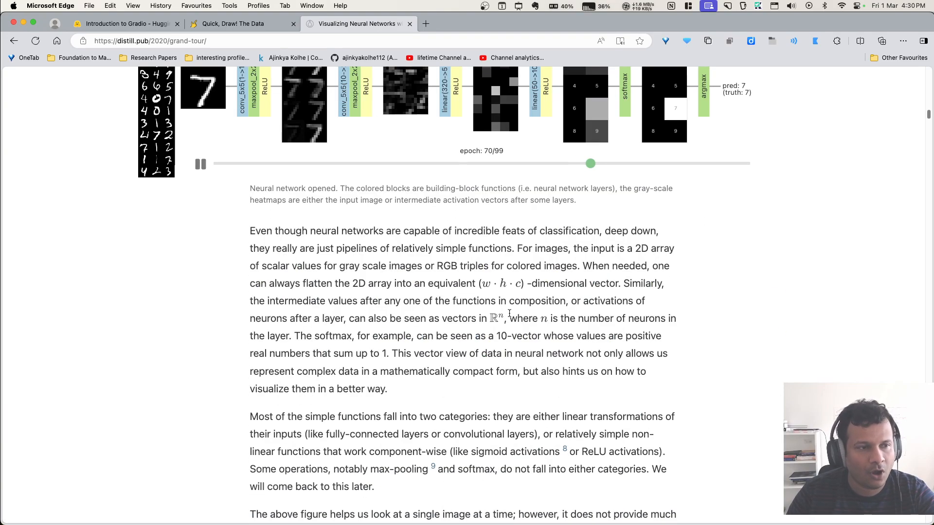
pyautogui.scroll(-3)
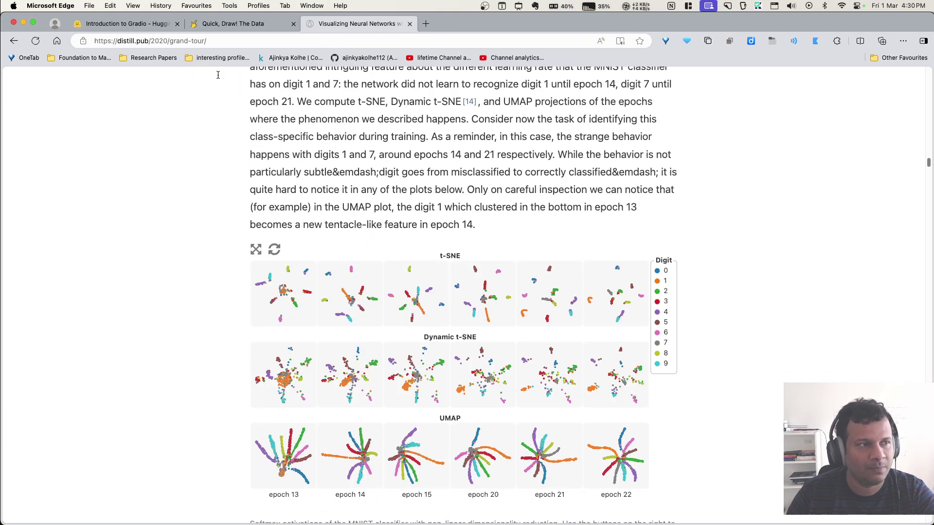
# - Glance at the Quick, Draw! doodle dataset and the article again, then return to the Gradio course page
pyautogui.click(241, 23)
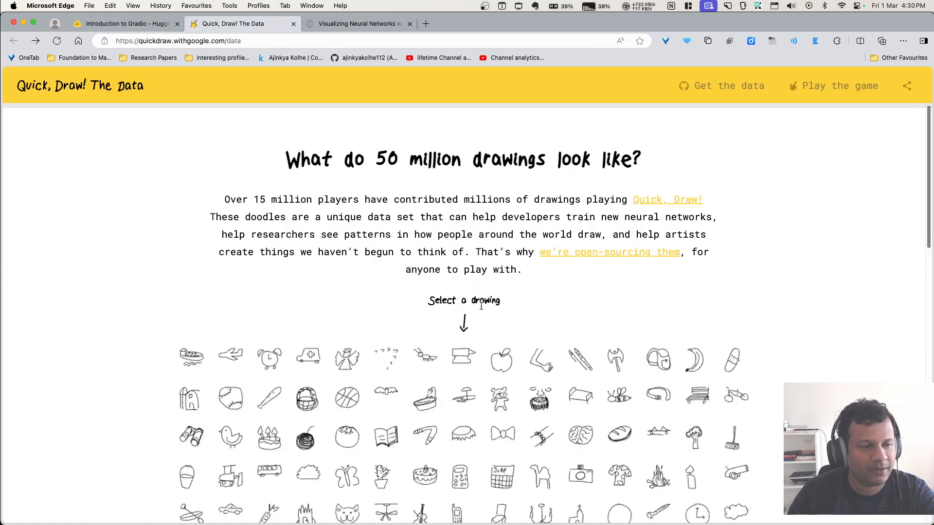
pyautogui.scroll(-3)
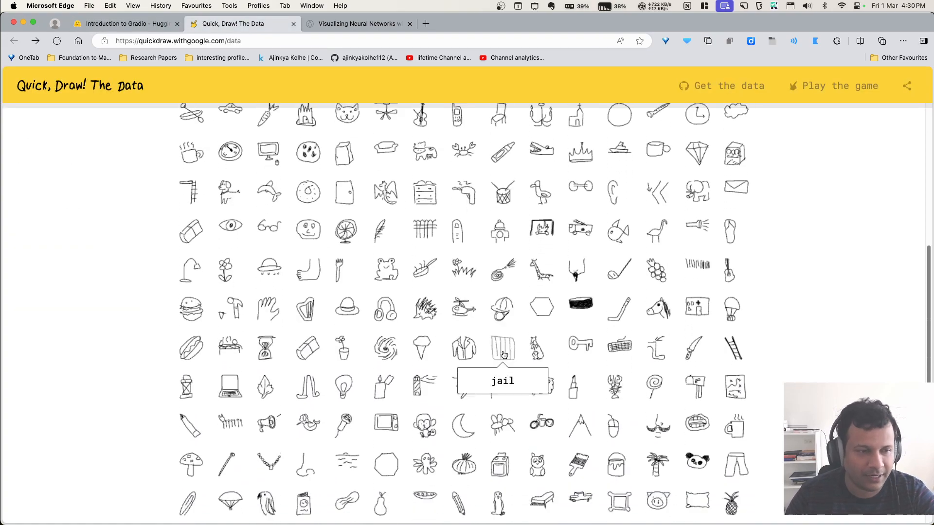
pyautogui.click(357, 23)
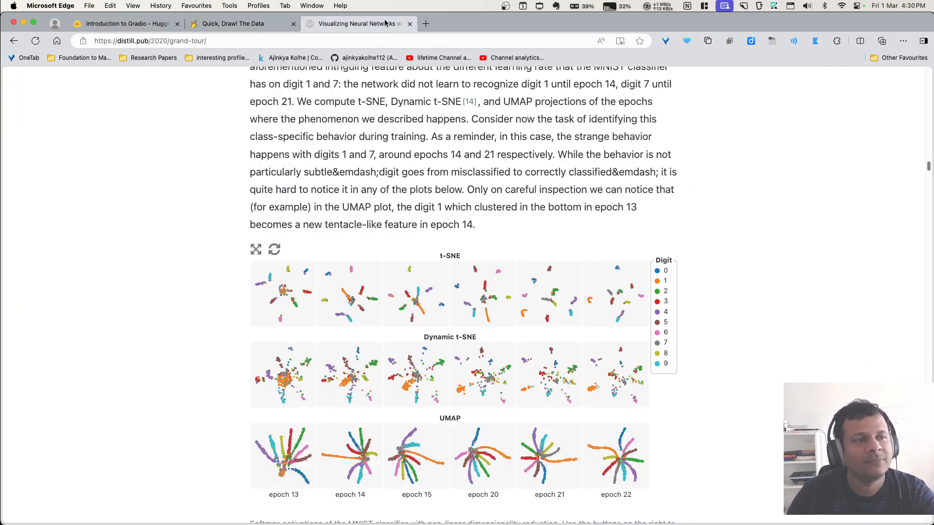
pyautogui.scroll(-3)
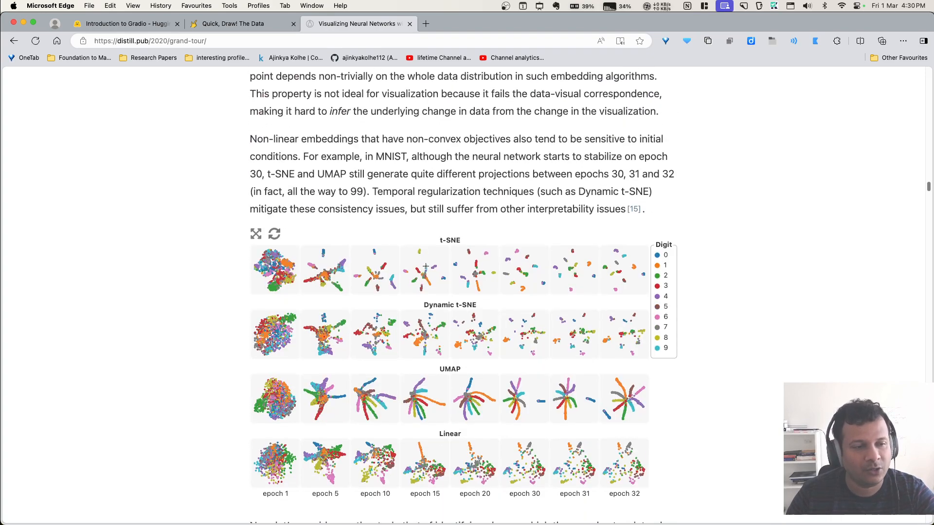
pyautogui.click(125, 24)
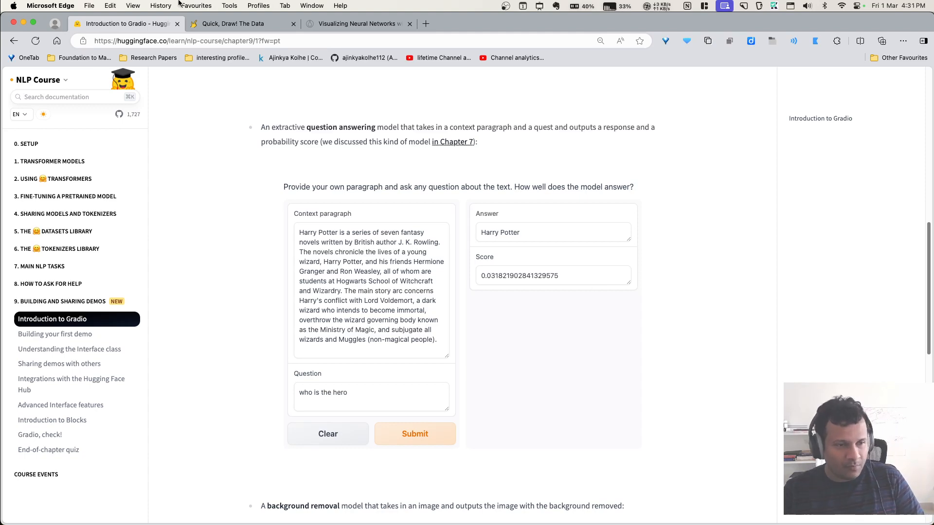
# - Rerun the background removal demo on the example portrait, getting the photo without its background
pyautogui.scroll(-3)
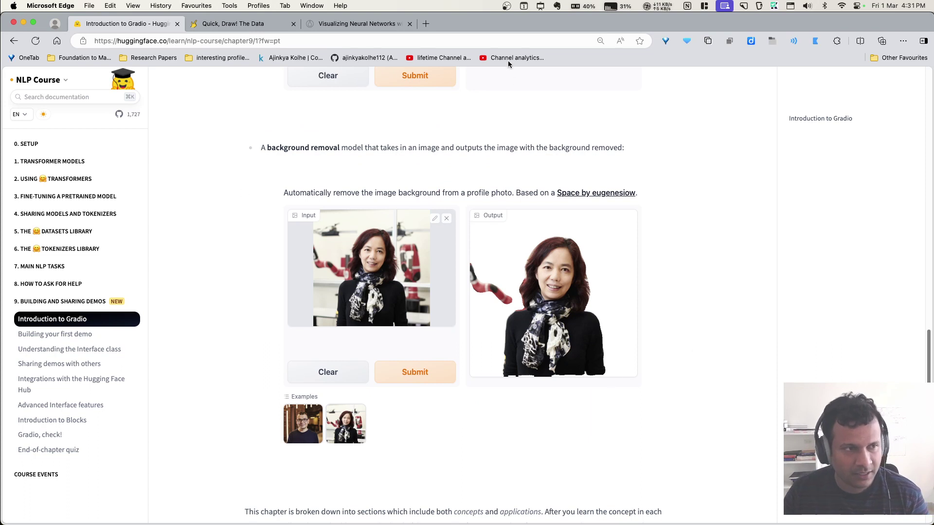
pyautogui.scroll(-3)
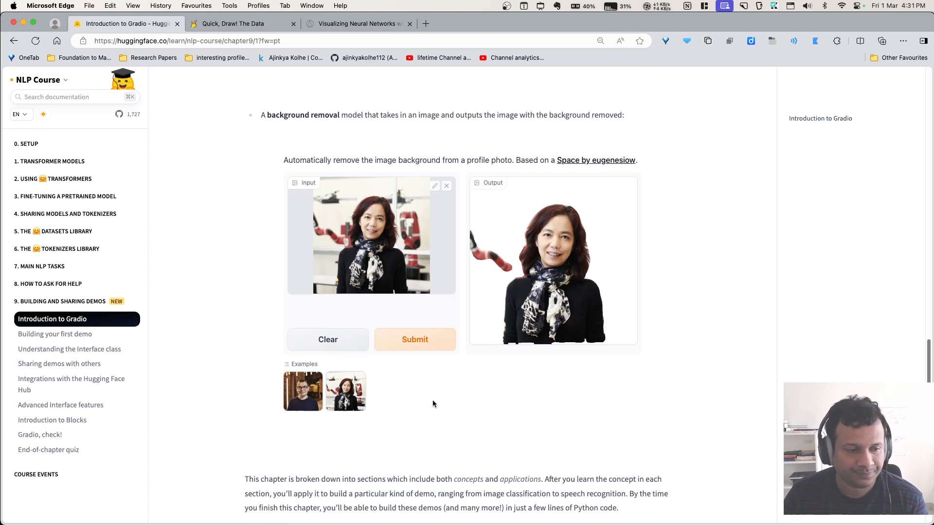
pyautogui.scroll(-3)
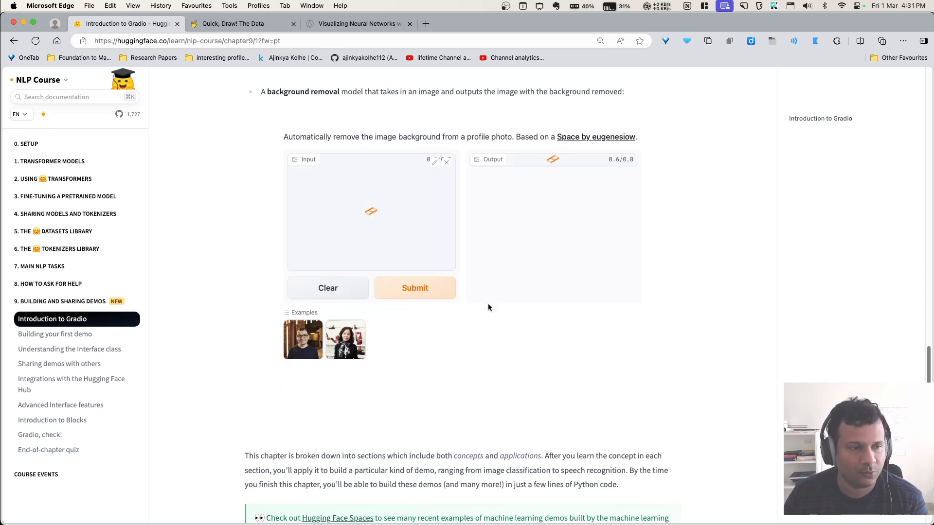
pyautogui.click(344, 339)
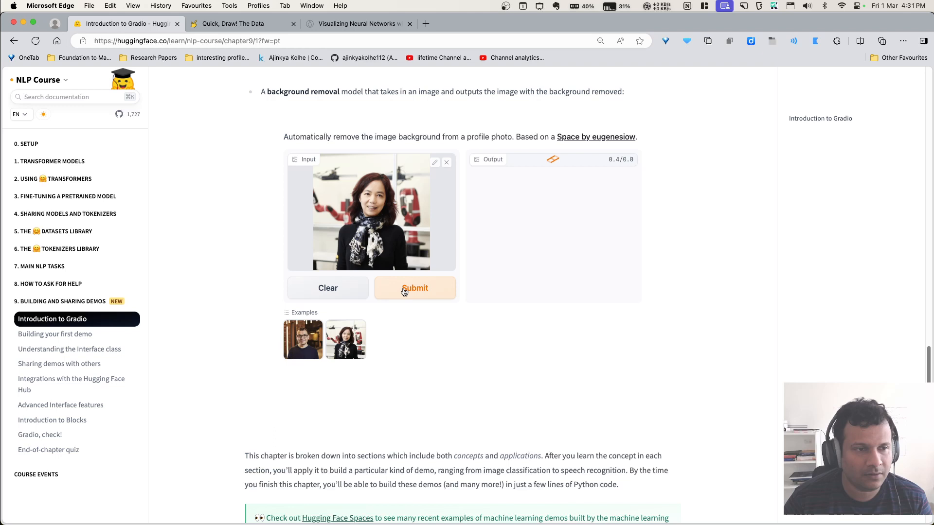
pyautogui.click(415, 288)
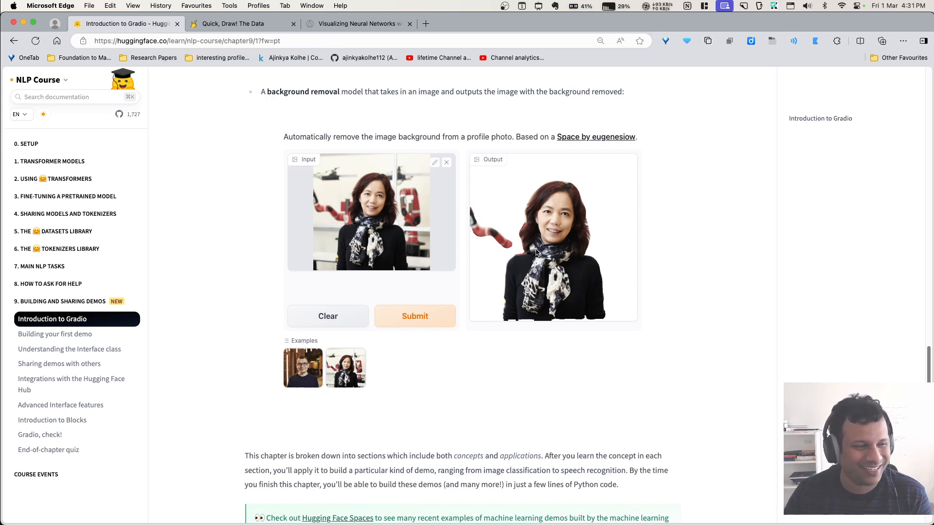
pyautogui.moveTo(503, 245)
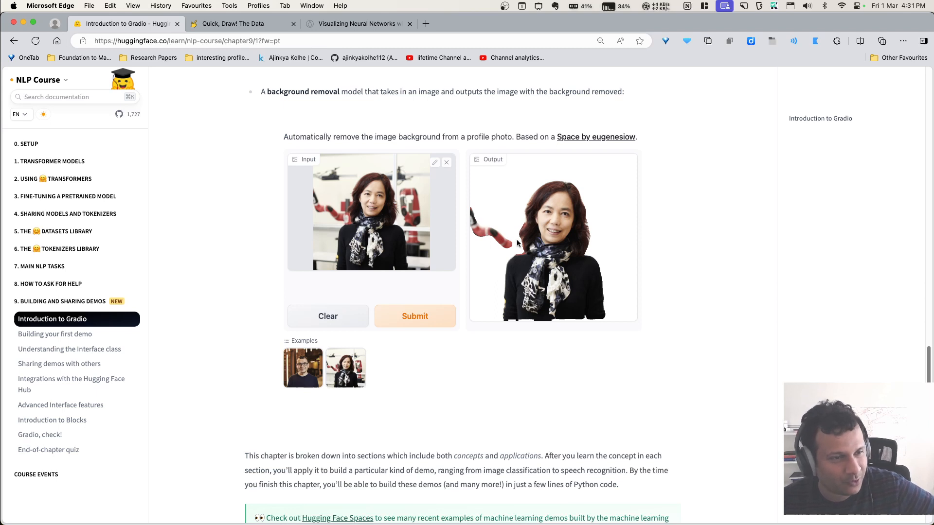
pyautogui.moveTo(515, 251)
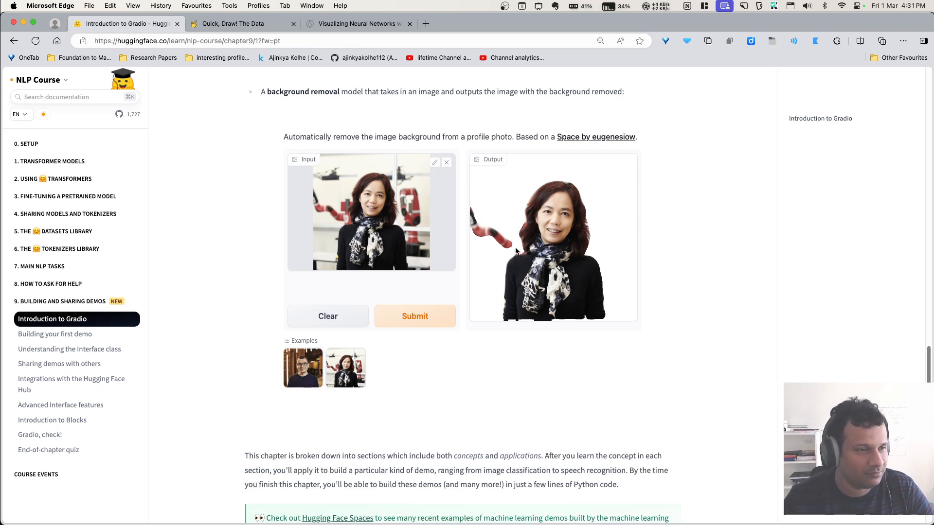
pyautogui.moveTo(483, 232)
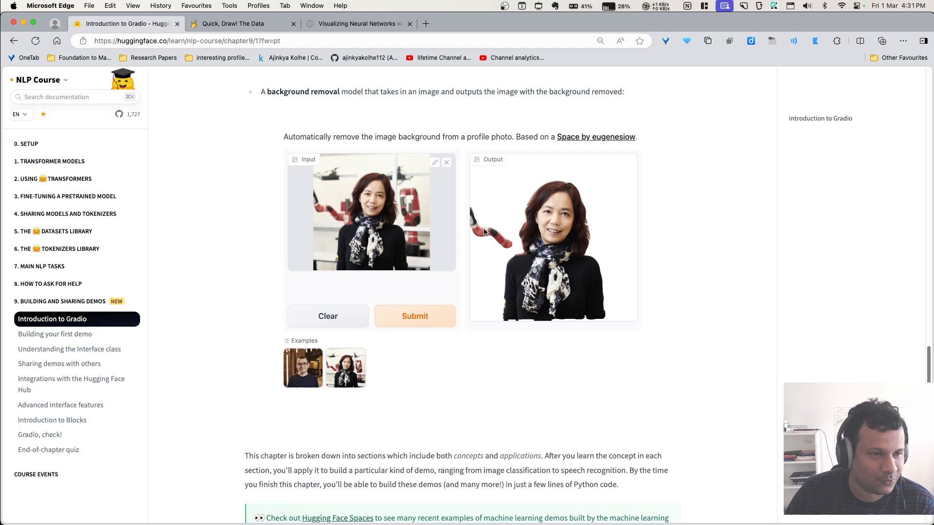
pyautogui.moveTo(606, 256)
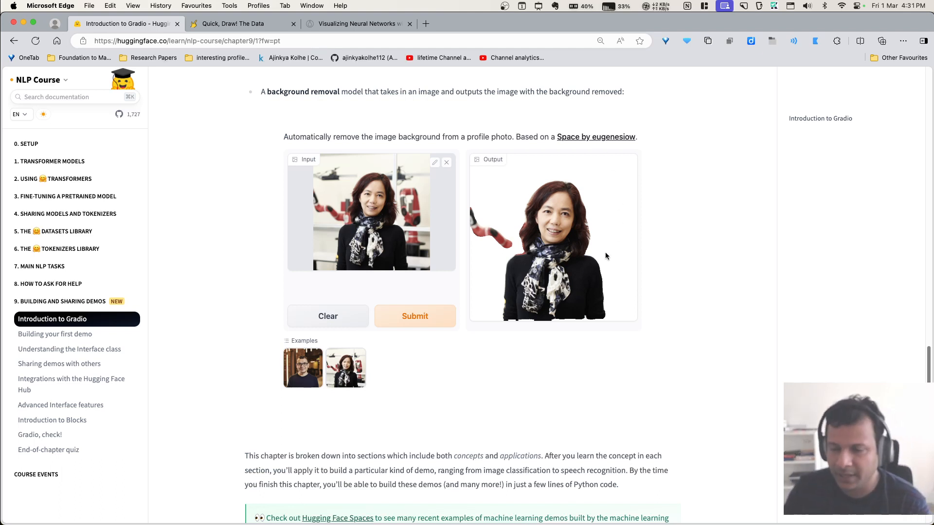
pyautogui.moveTo(71, 327)
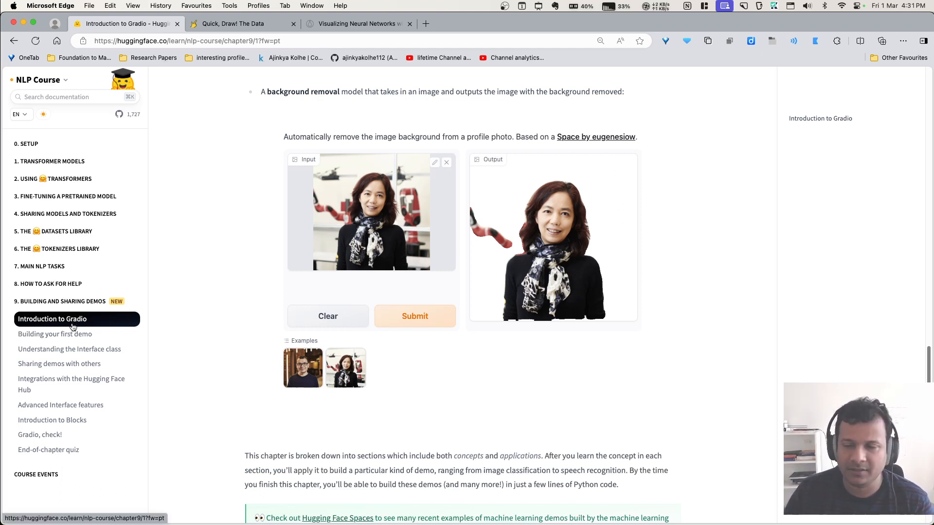
pyautogui.moveTo(249, 376)
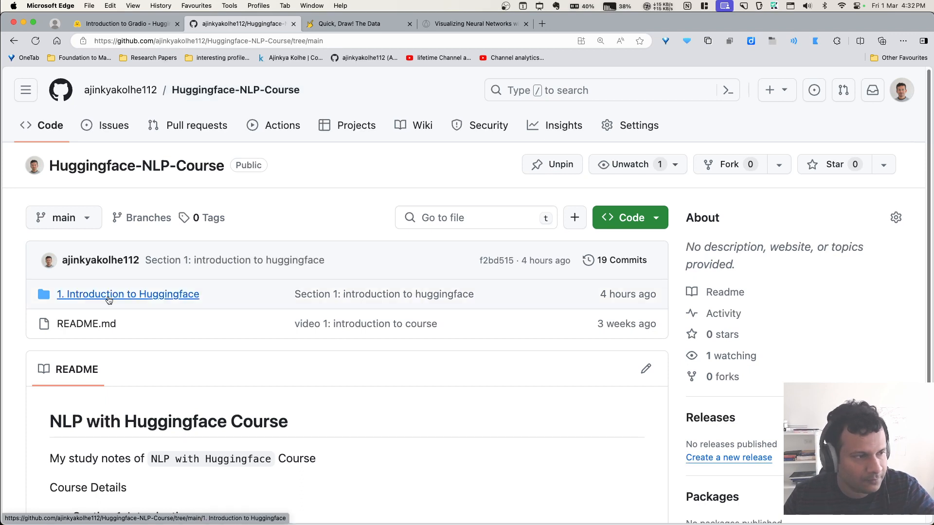
# - Reload the repository and open 2. Building first demo.ipynb in the 9. Building and sharing demos folder
pyautogui.click(128, 294)
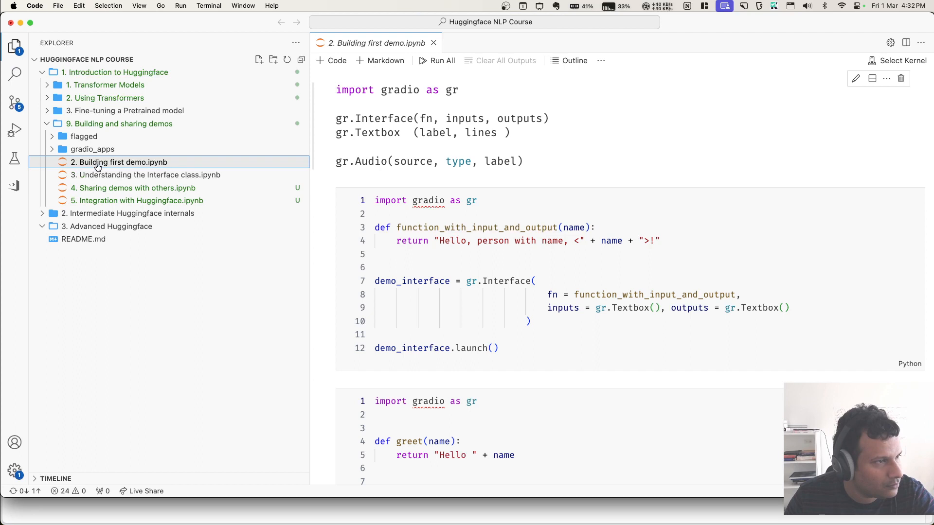
pyautogui.click(15, 102)
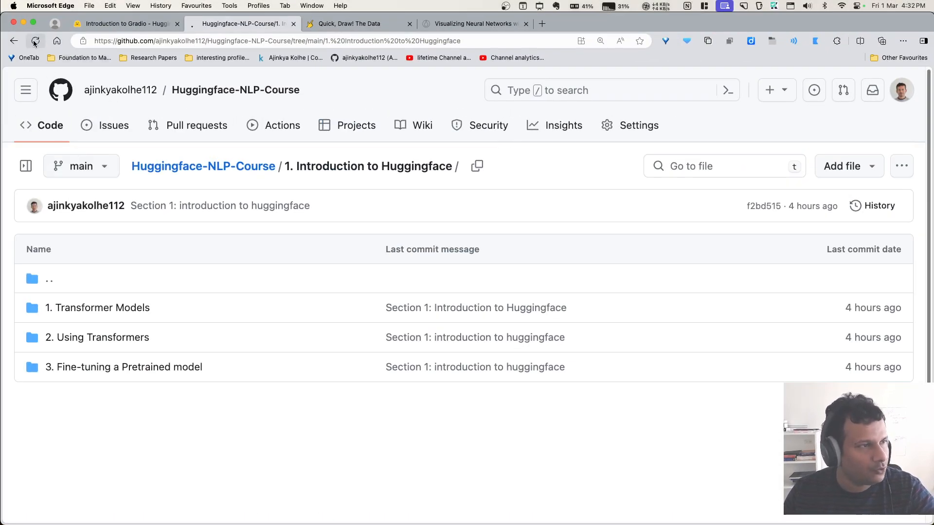
pyautogui.click(34, 41)
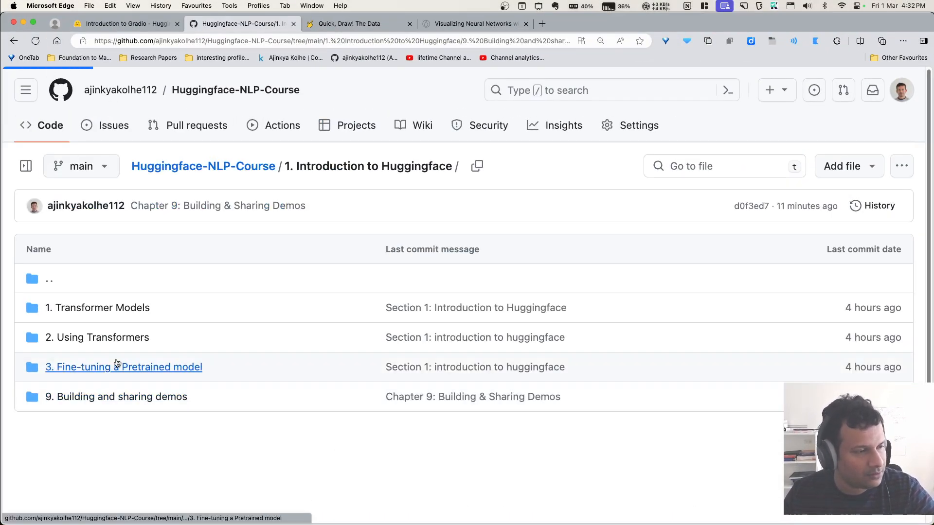
pyautogui.click(116, 397)
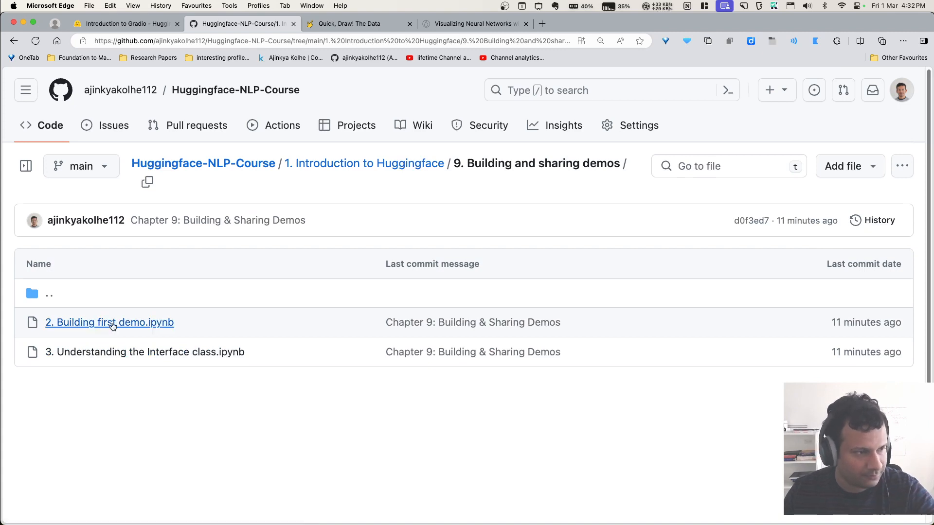
pyautogui.click(109, 322)
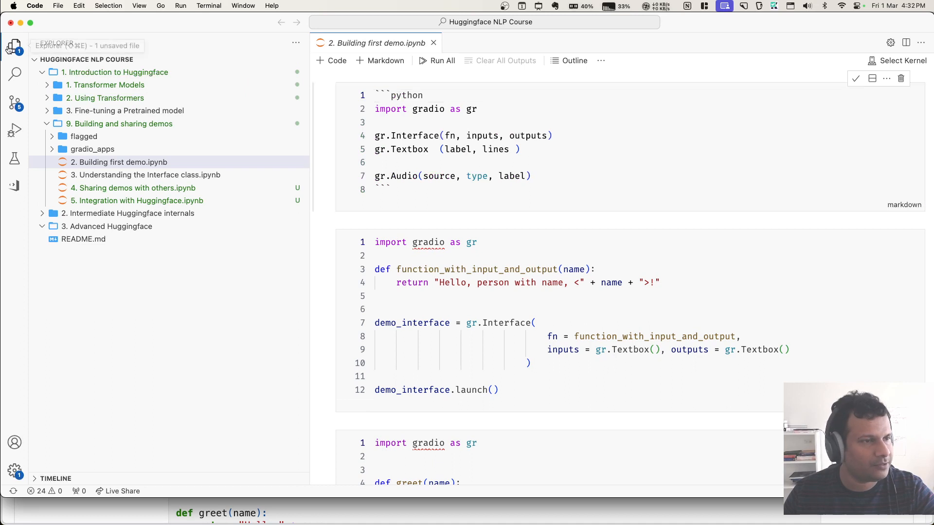
# - Hide the file explorer and highlight gr on the notebook's Interface line
pyautogui.click(15, 46)
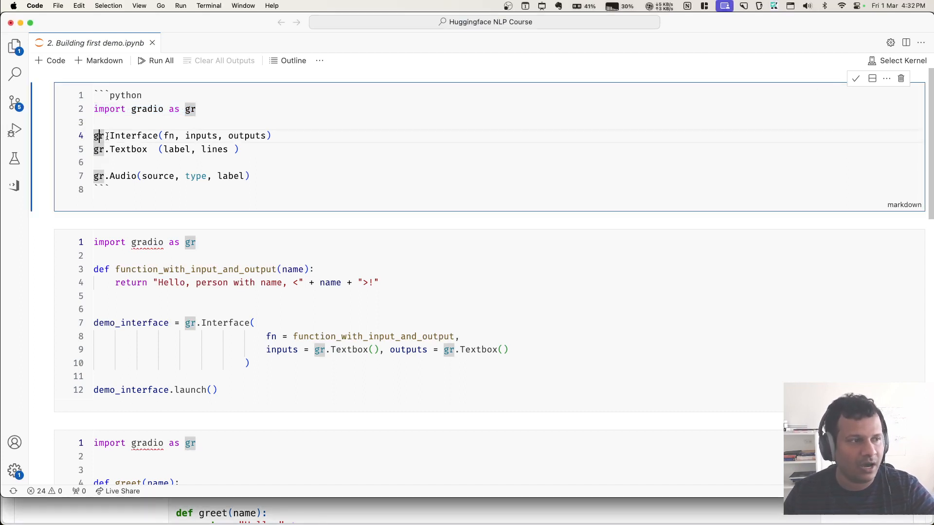
pyautogui.doubleClick(135, 136)
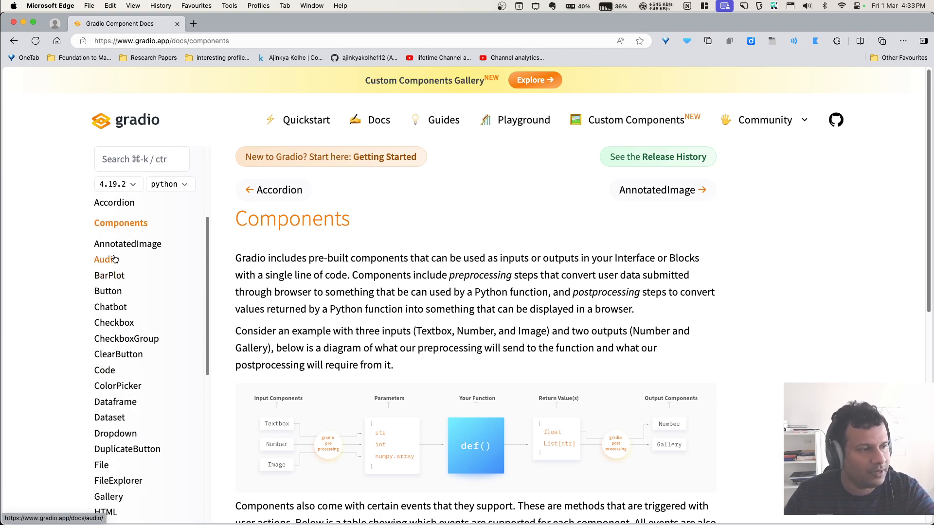
pyautogui.scroll(-3)
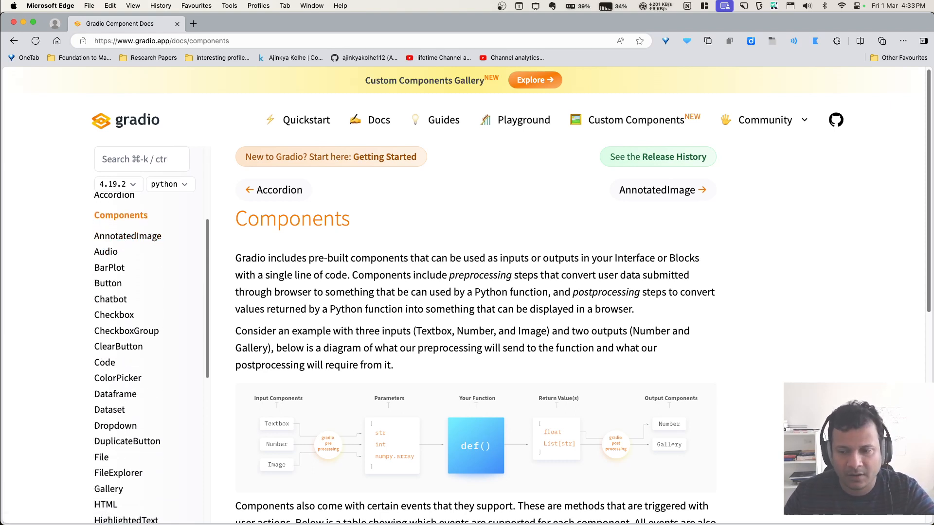
pyautogui.scroll(-3)
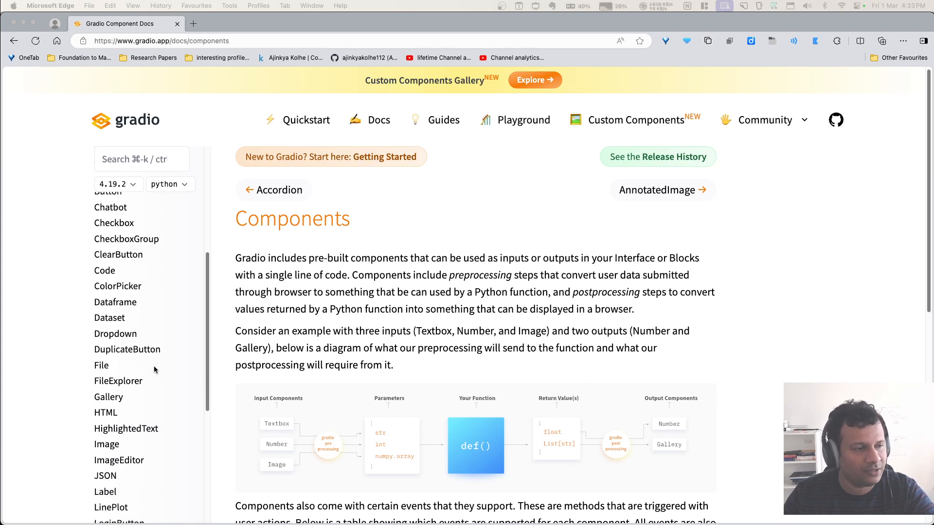
pyautogui.scroll(-3)
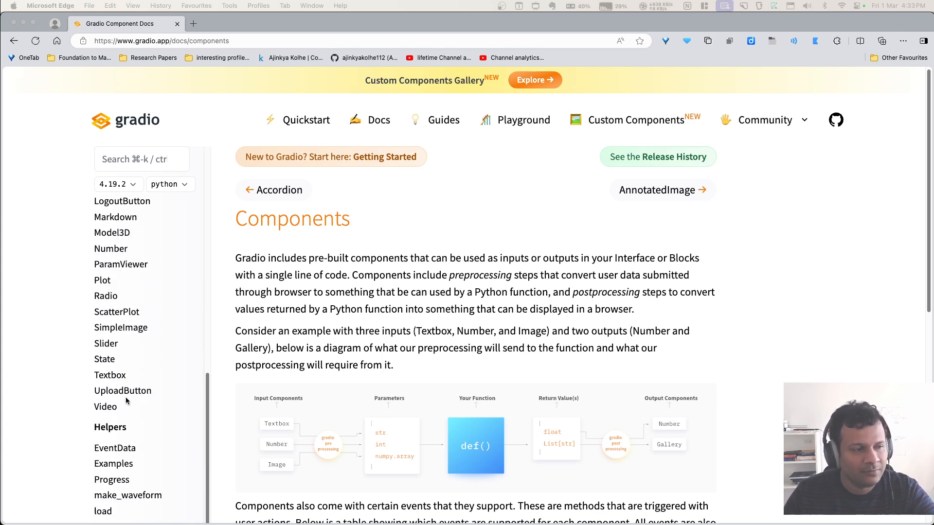
pyautogui.scroll(-3)
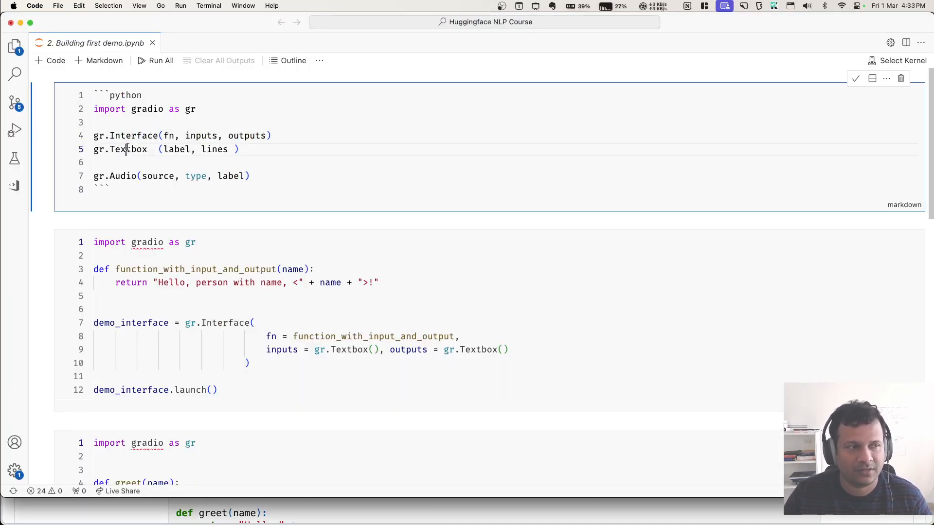
# - Walk through the demo_interface code and run the hello-name cell with Python 3.11.5 to render the textbox demo
pyautogui.doubleClick(123, 176)
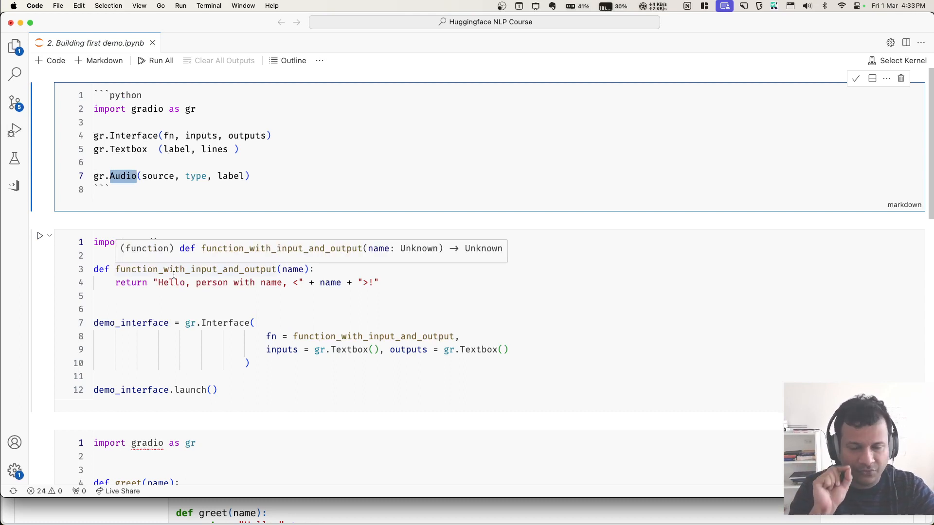
pyautogui.click(211, 323)
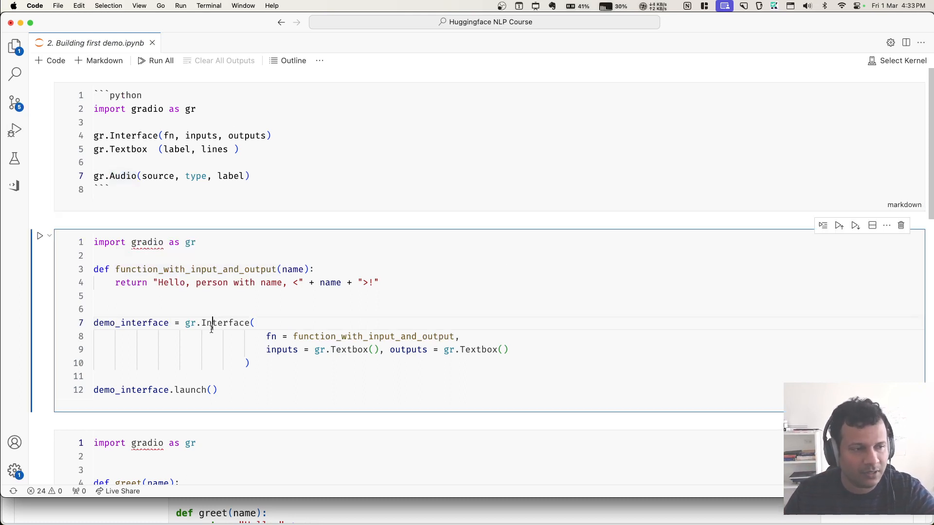
pyautogui.doubleClick(272, 337)
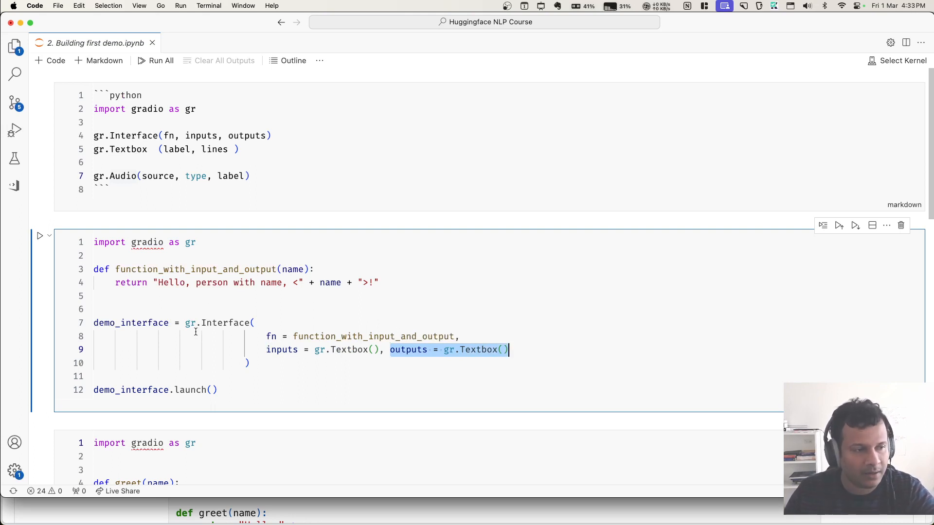
pyautogui.click(239, 308)
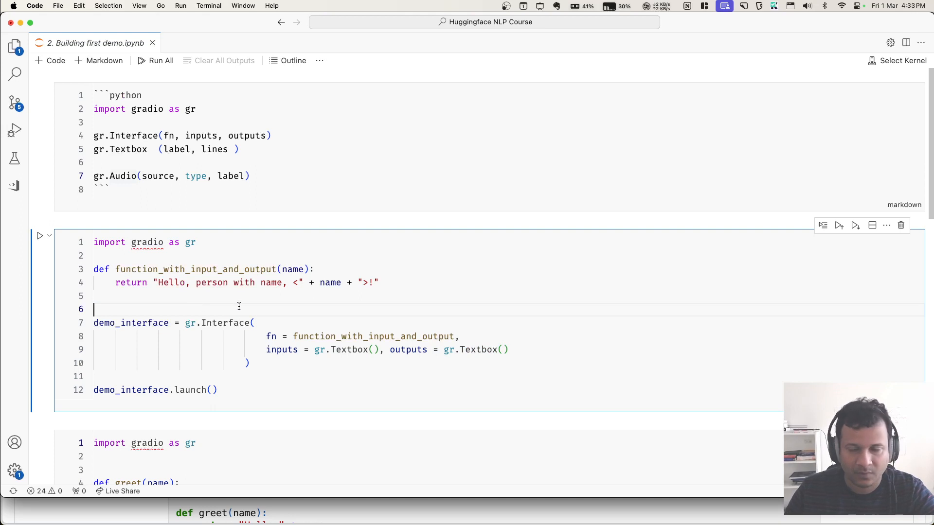
pyautogui.moveTo(280, 353)
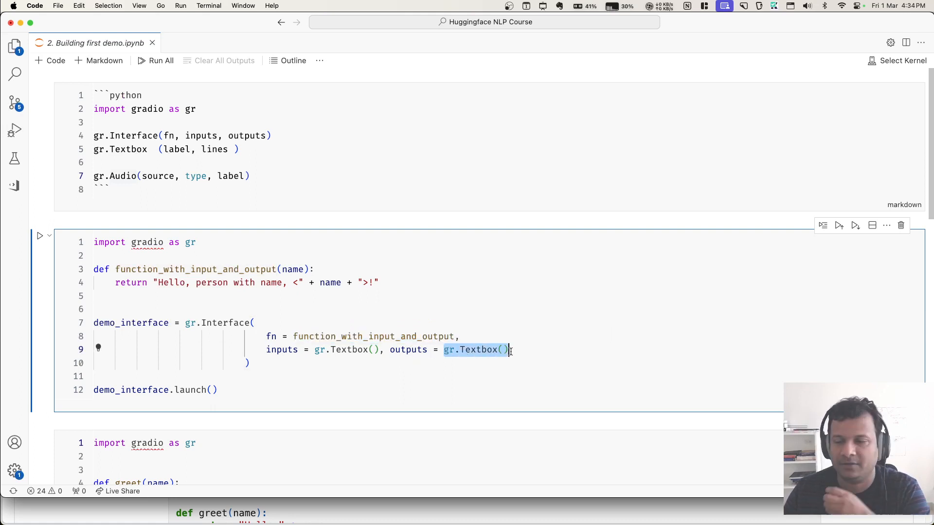
pyautogui.moveTo(475, 349)
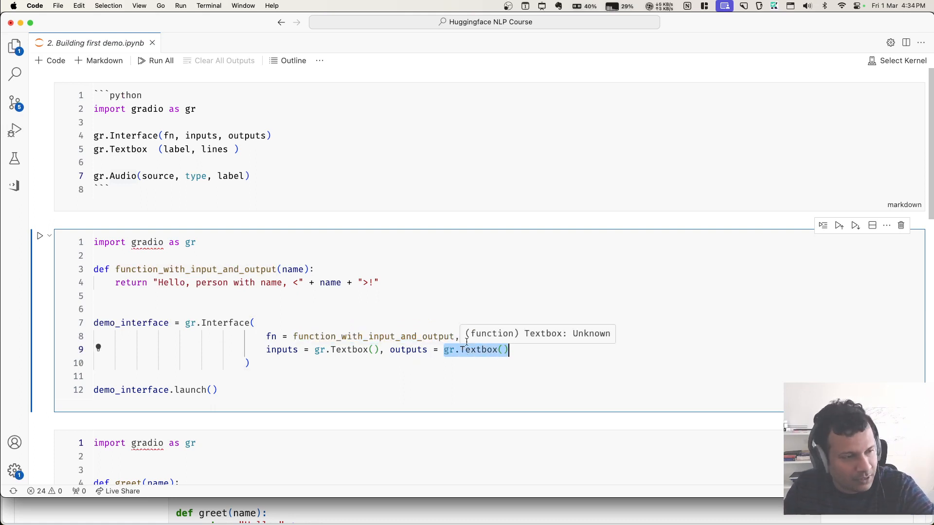
pyautogui.click(203, 296)
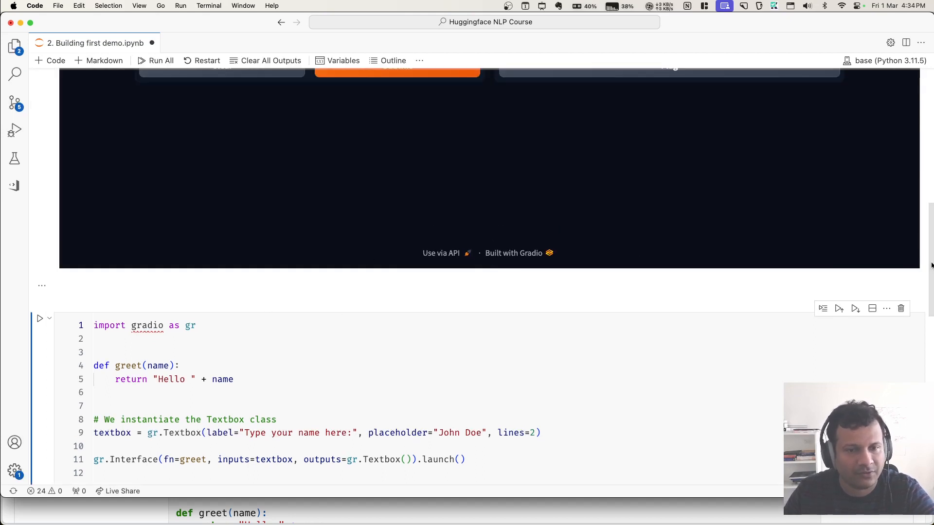
# - Submit the typed name, highlight the returned "Hello, person with name" greeting, then minimize the demo window
pyautogui.scroll(3)
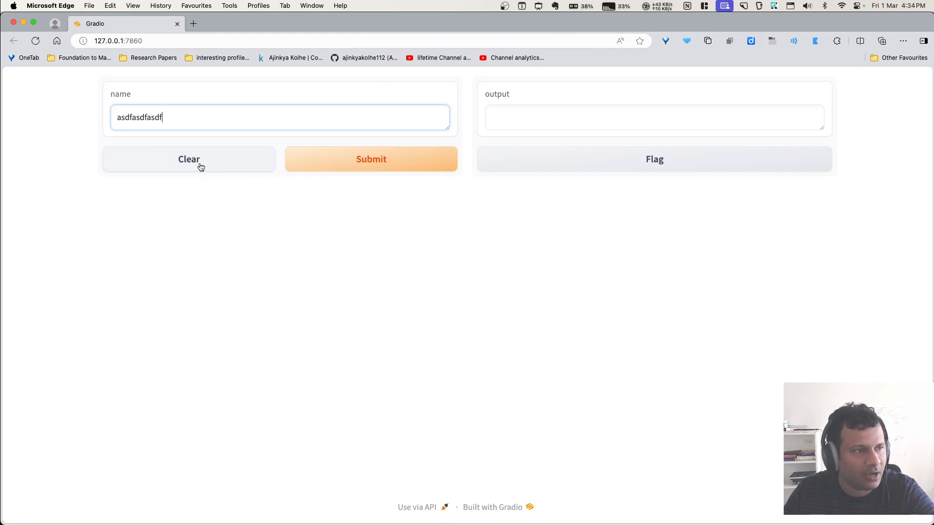
pyautogui.click(370, 158)
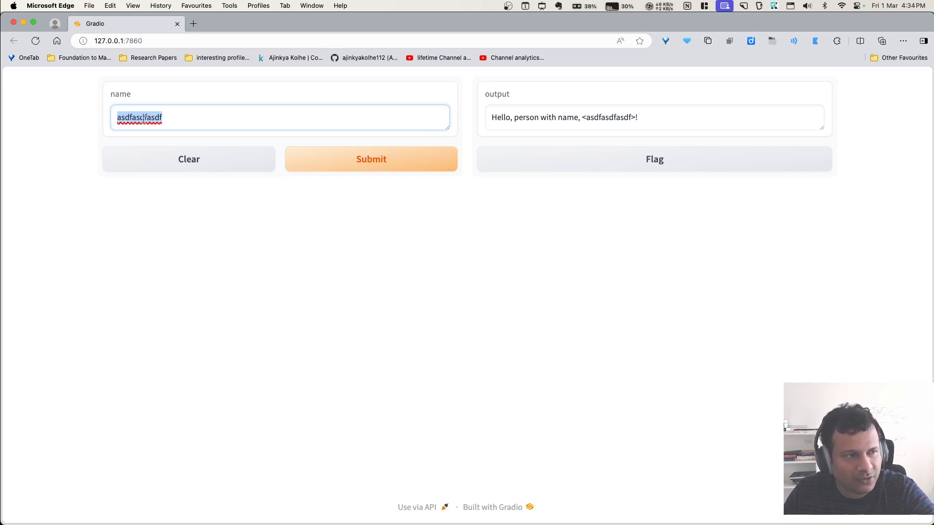
pyautogui.doubleClick(564, 117)
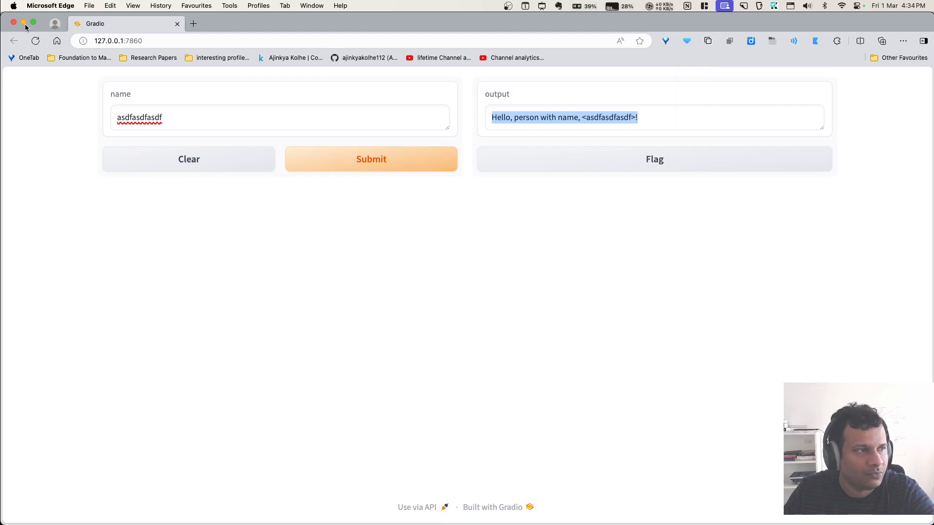
pyautogui.click(241, 24)
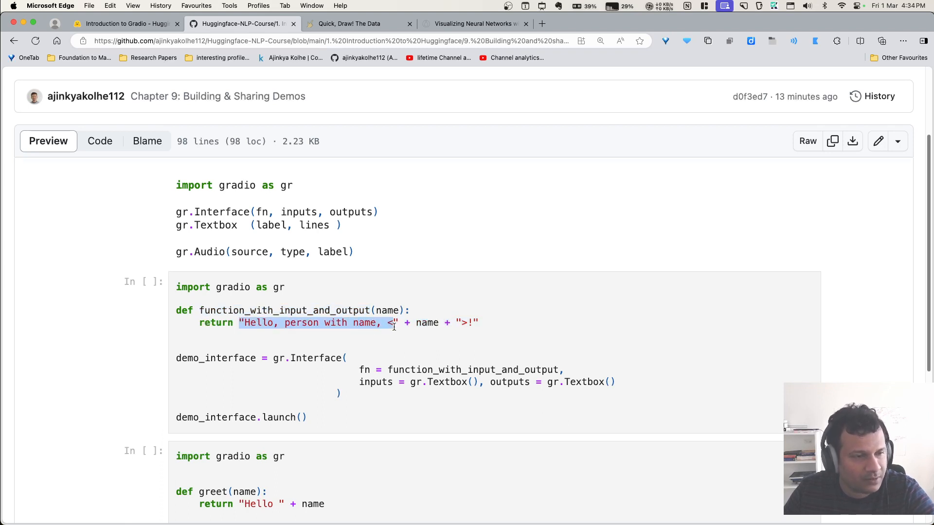
pyautogui.doubleClick(426, 322)
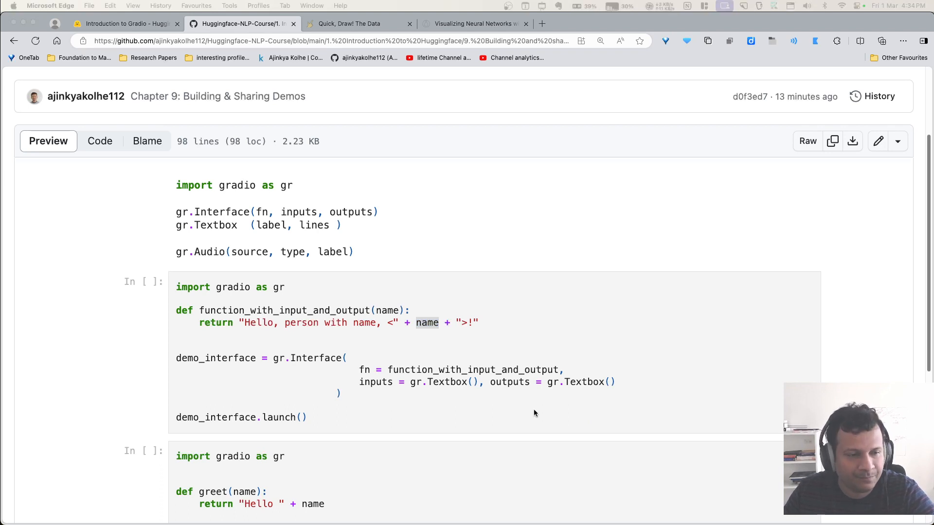
pyautogui.scroll(-3)
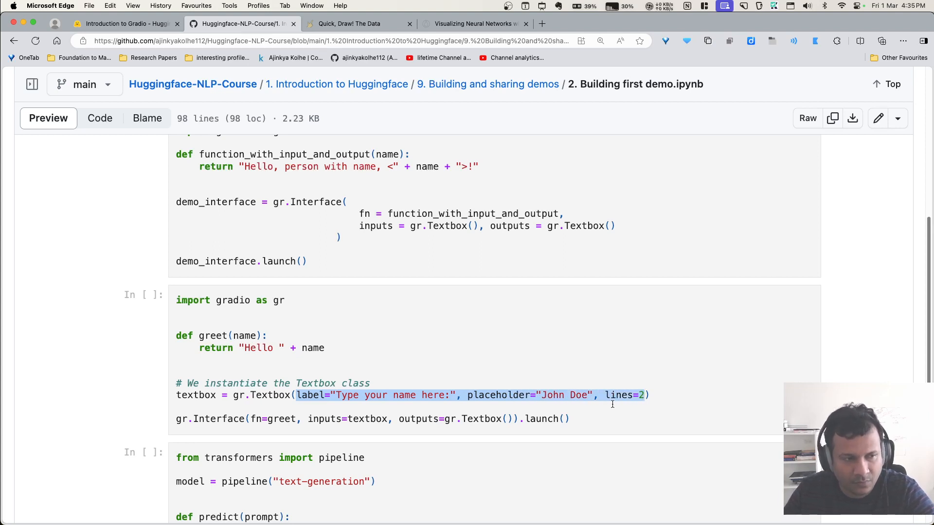
pyautogui.doubleClick(269, 395)
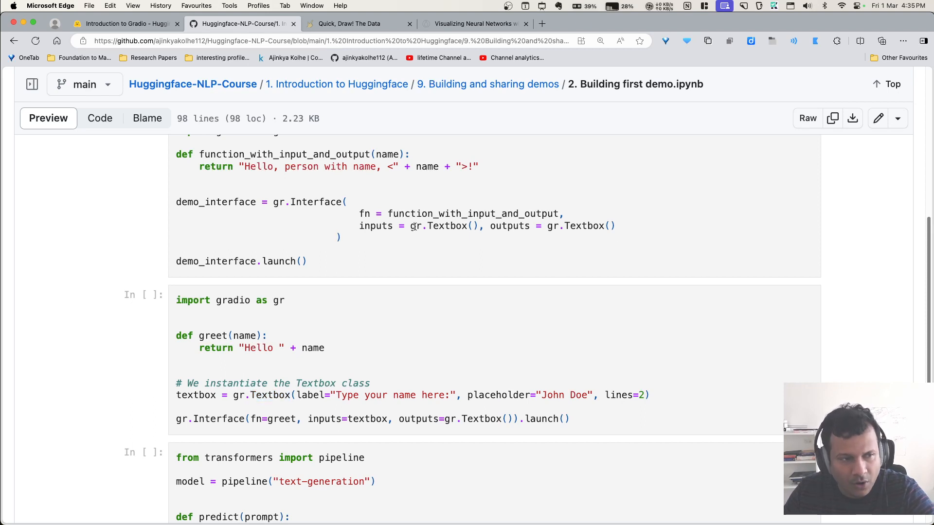
pyautogui.doubleClick(444, 226)
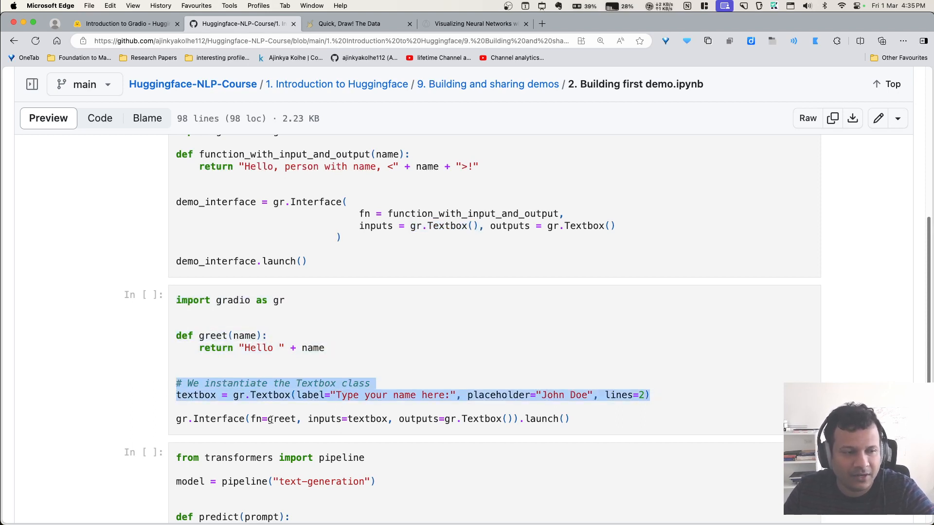
pyautogui.click(475, 419)
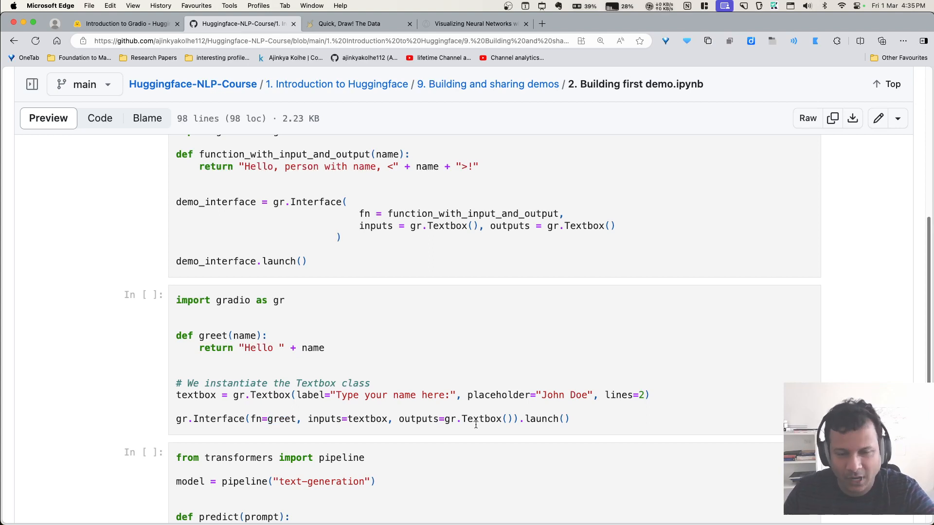
pyautogui.moveTo(688, 466)
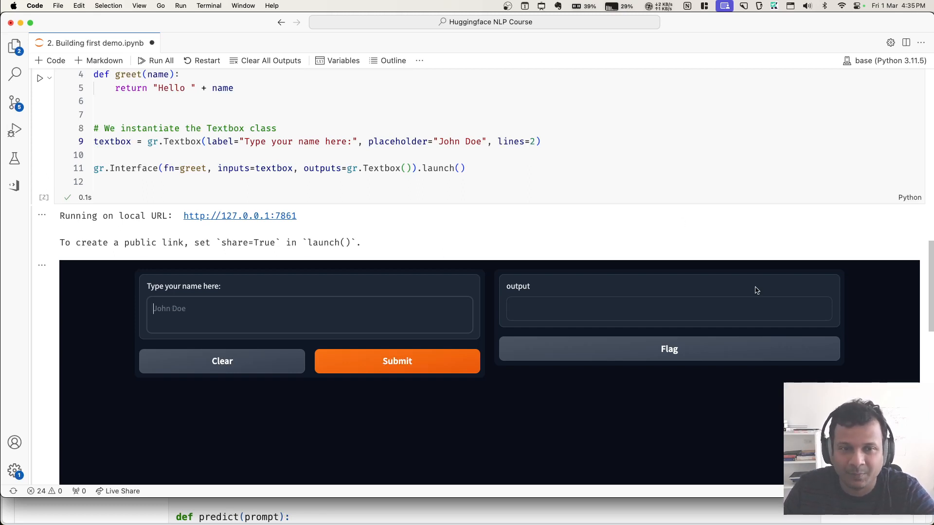
pyautogui.scroll(-3)
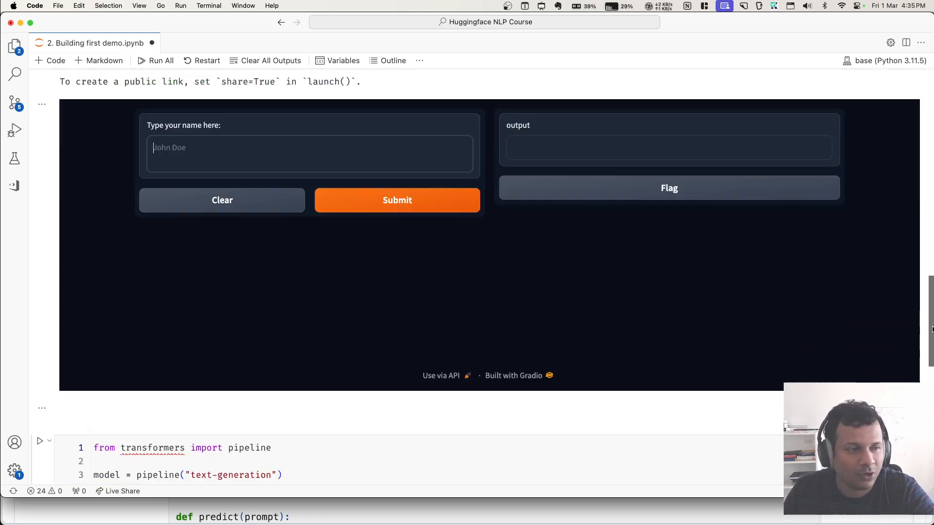
pyautogui.scroll(-3)
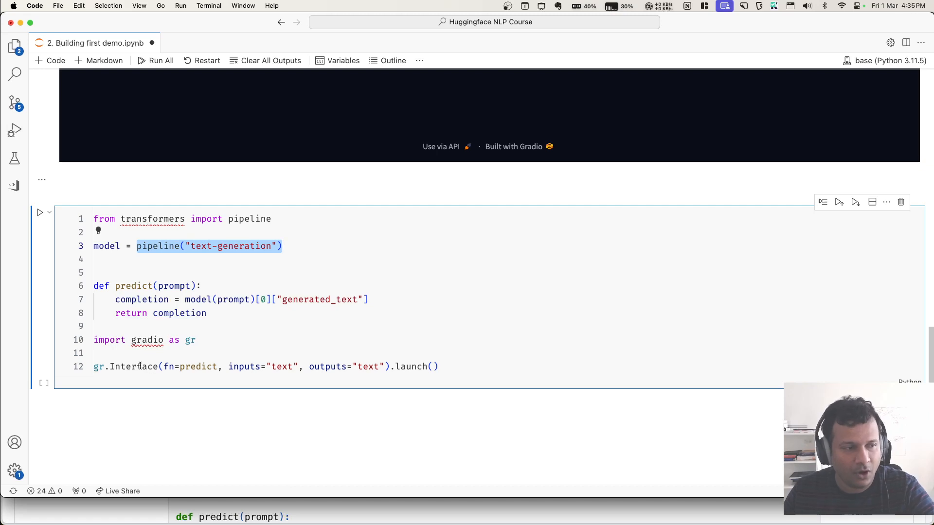
pyautogui.doubleClick(198, 367)
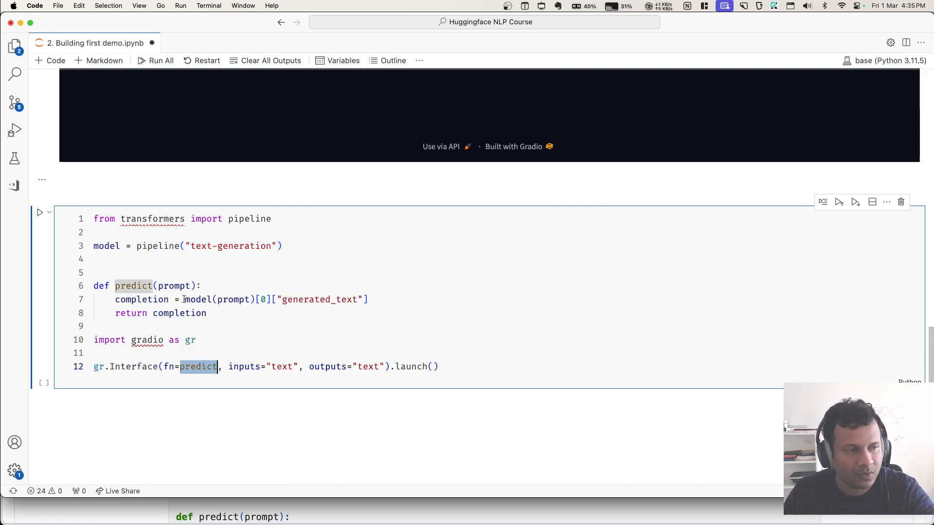
pyautogui.doubleClick(198, 298)
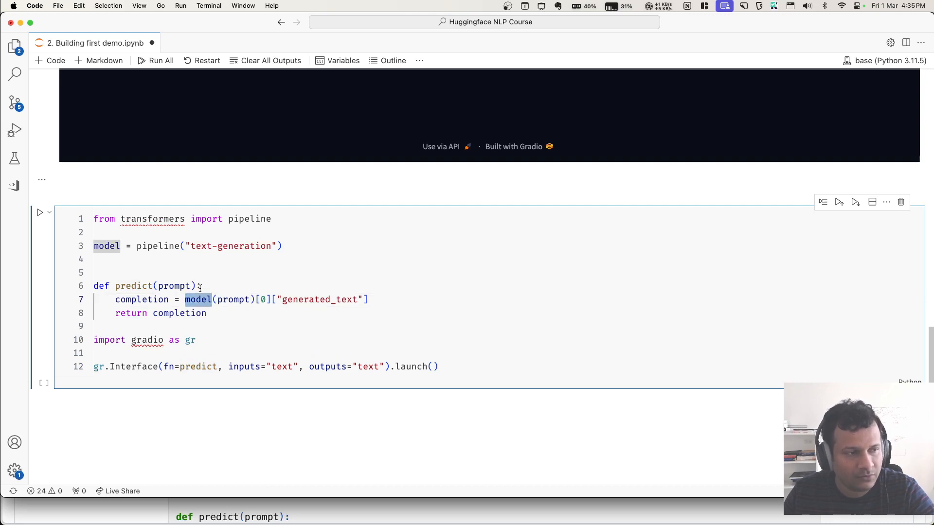
pyautogui.click(283, 246)
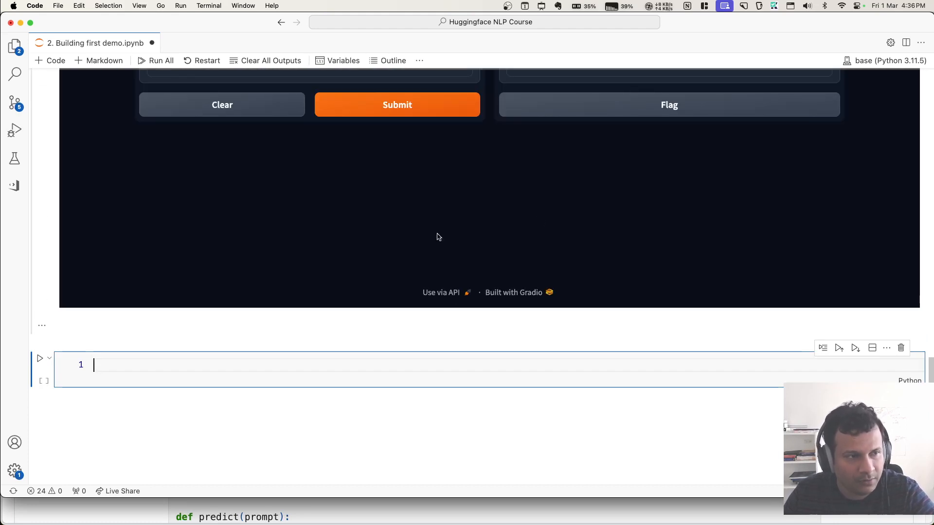
# - Enter the prompt "what is summary of data science f" and generate a GPT-2 continuation
pyautogui.scroll(-3)
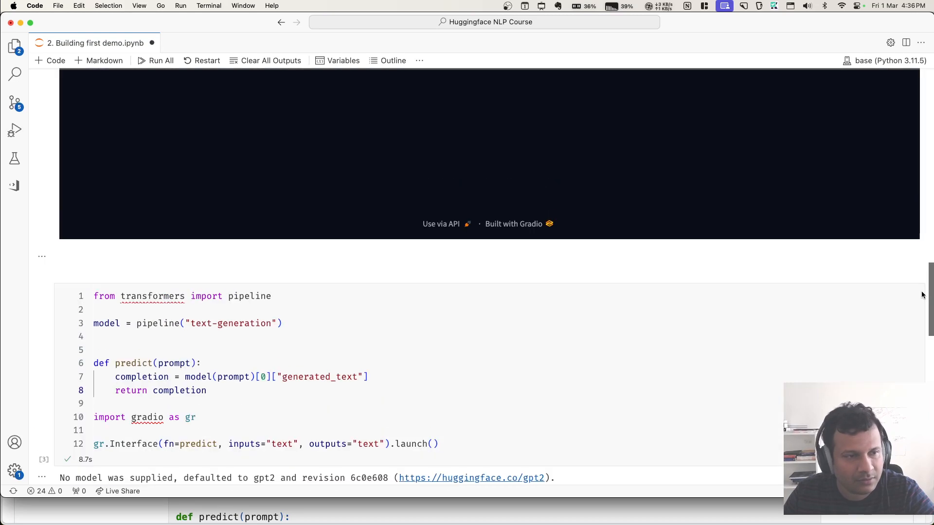
pyautogui.scroll(-3)
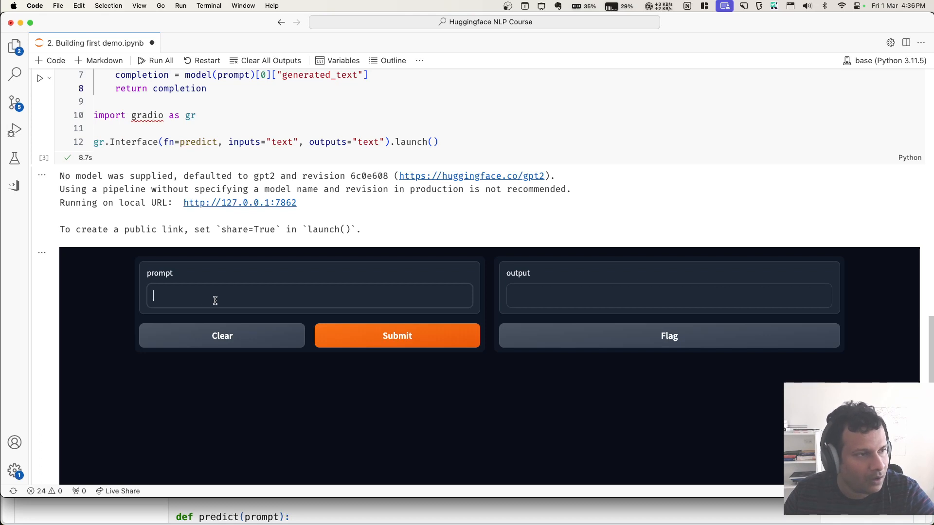
pyautogui.write('wh')
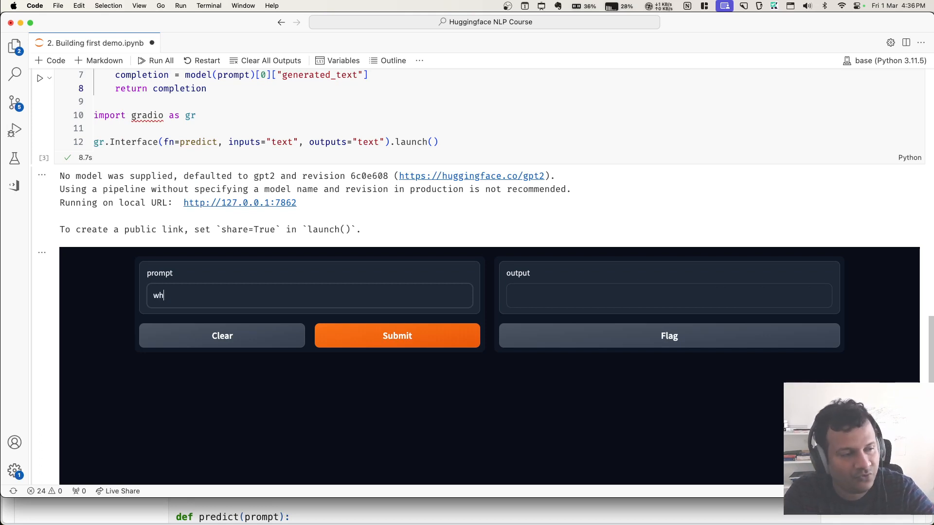
pyautogui.write('at is summary of d')
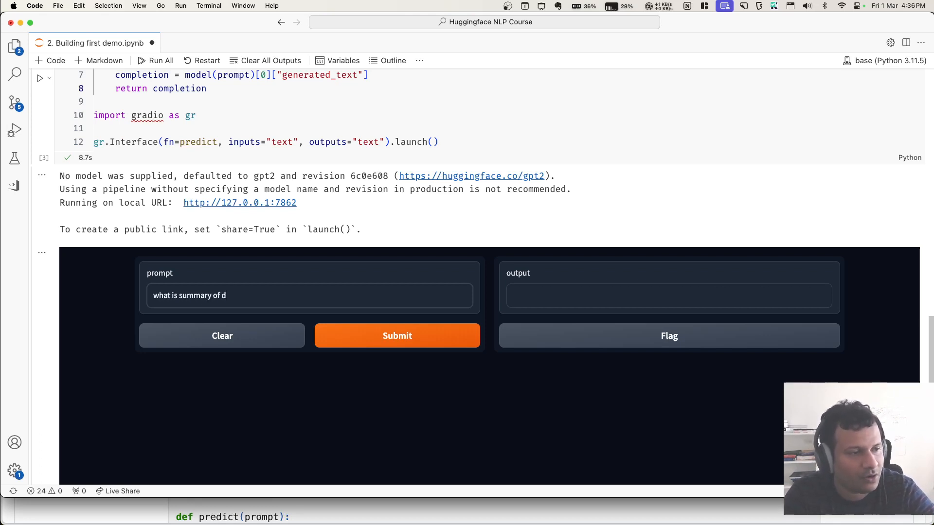
pyautogui.write('ata science f')
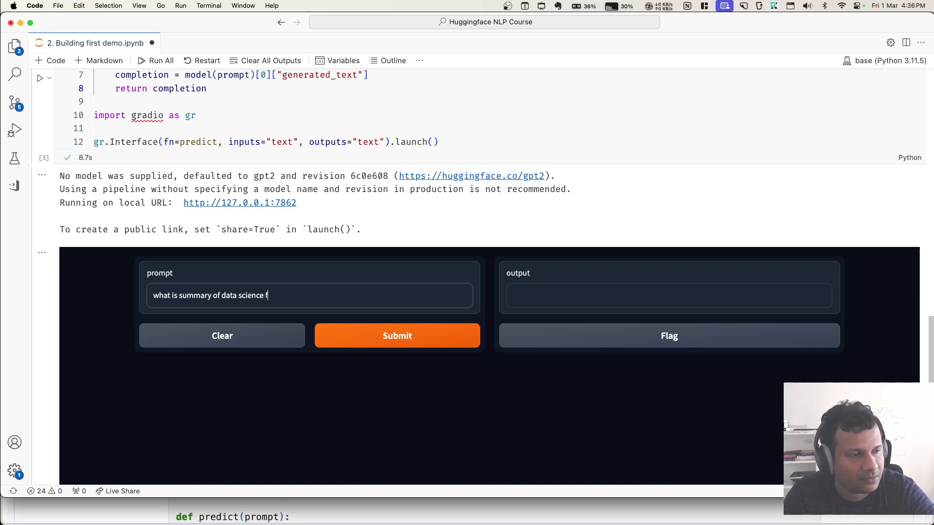
pyautogui.click(397, 335)
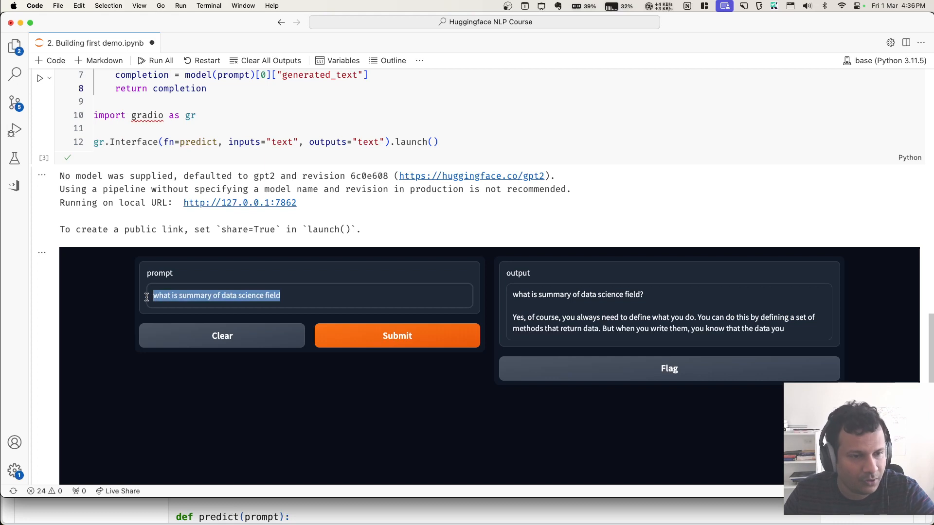
# - Scroll back up through the notebook to review the generated output and earlier cells
pyautogui.scroll(3)
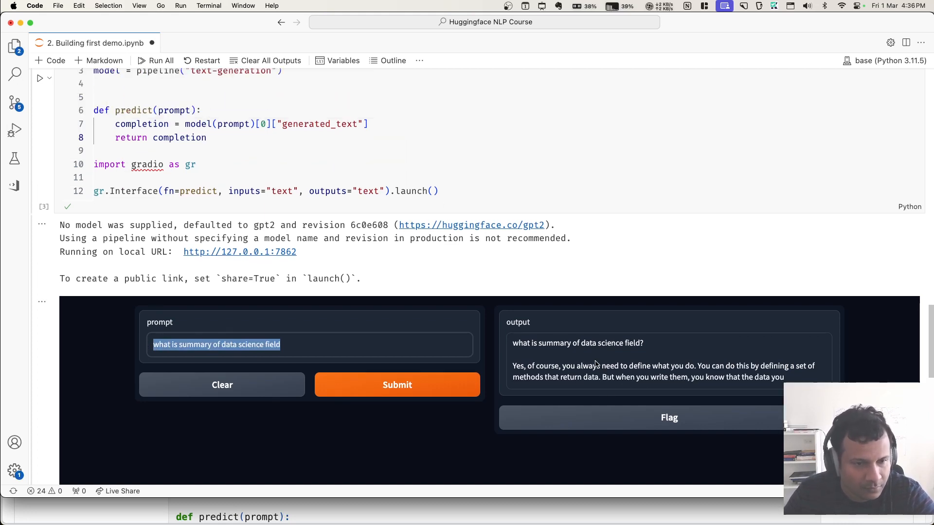
pyautogui.moveTo(567, 371)
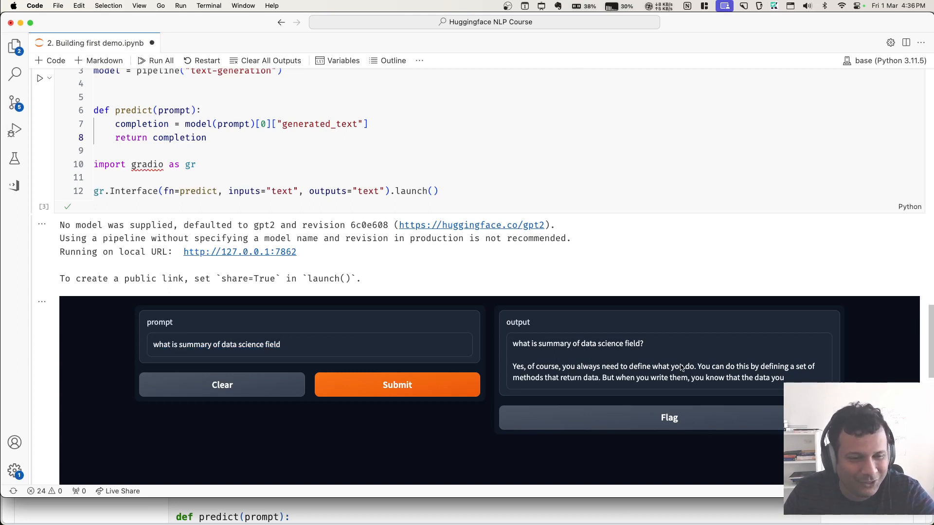
pyautogui.moveTo(717, 363)
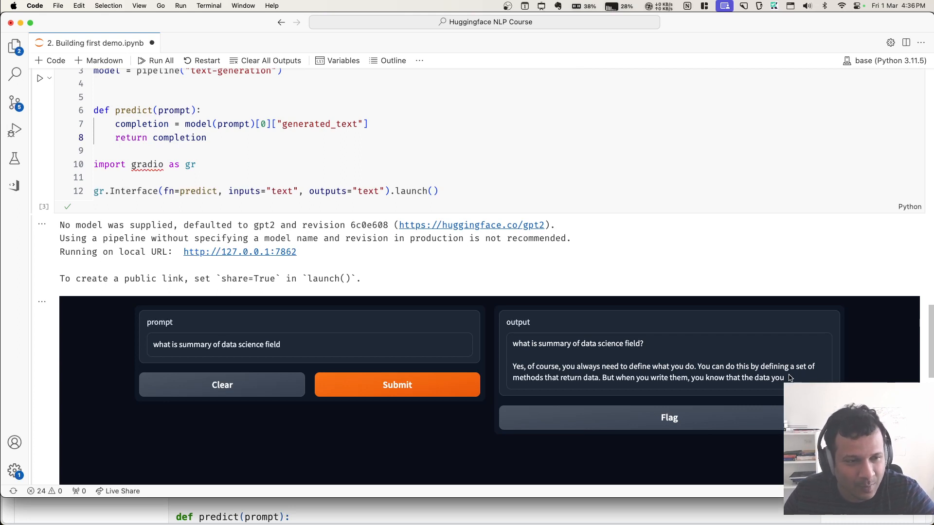
pyautogui.scroll(3)
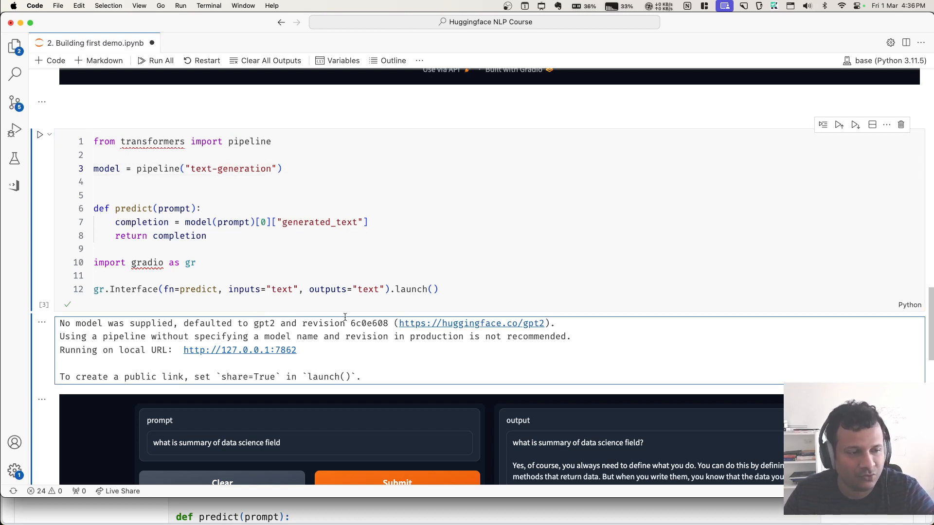
pyautogui.scroll(3)
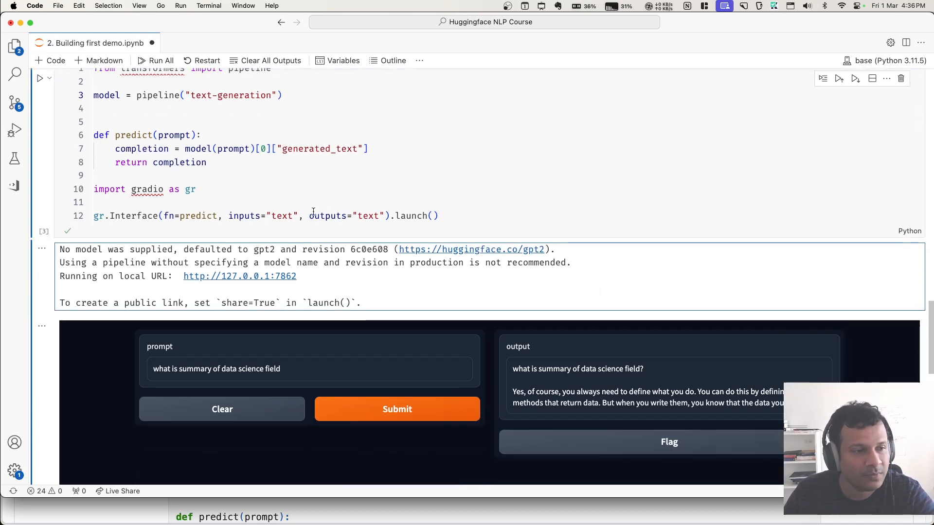
pyautogui.scroll(3)
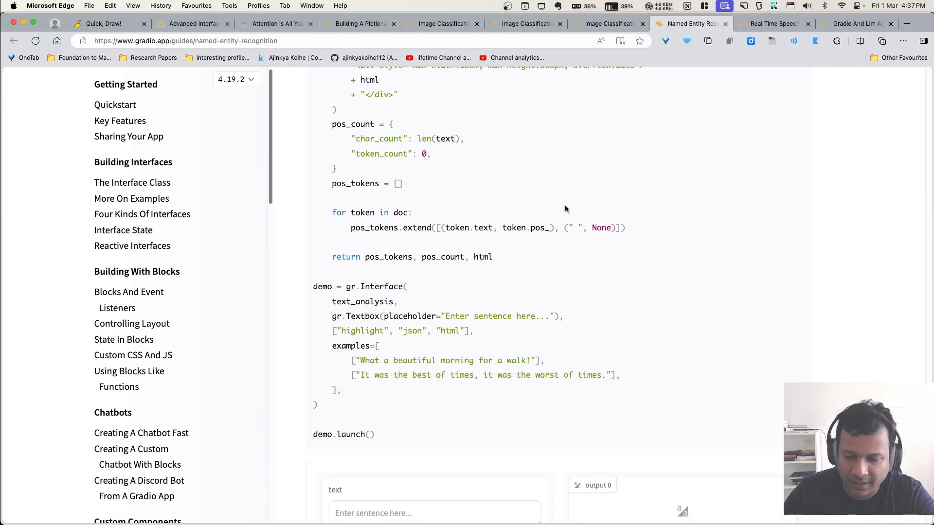
# - Look through the Pictionary App and PyTorch image-classification guide pages
pyautogui.scroll(3)
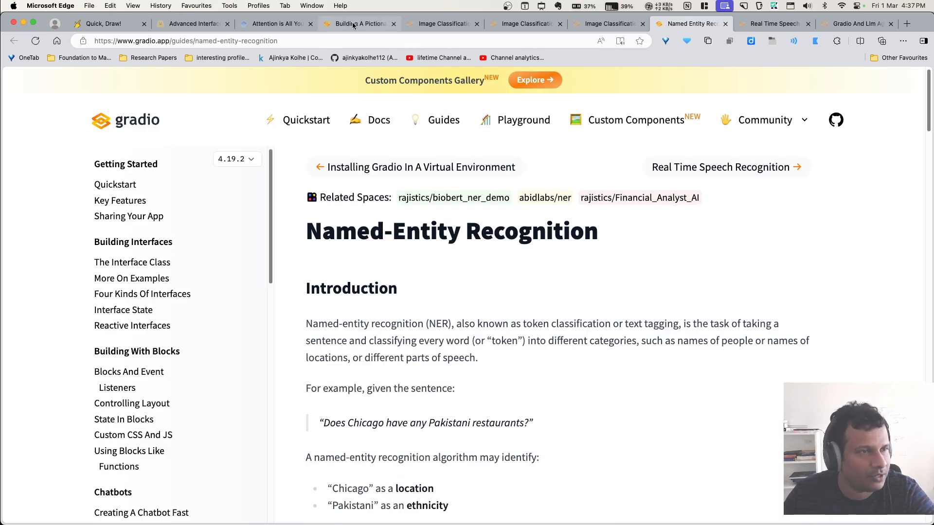
pyautogui.click(357, 24)
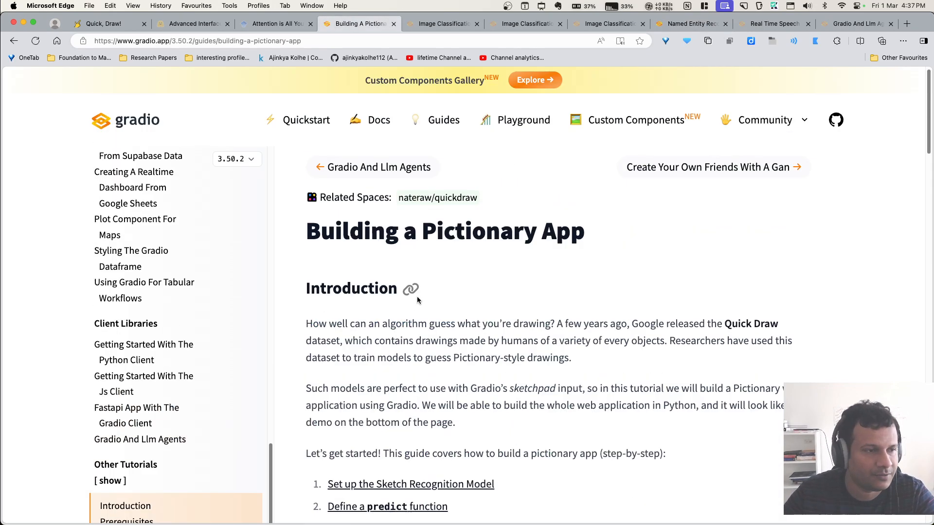
pyautogui.moveTo(590, 238)
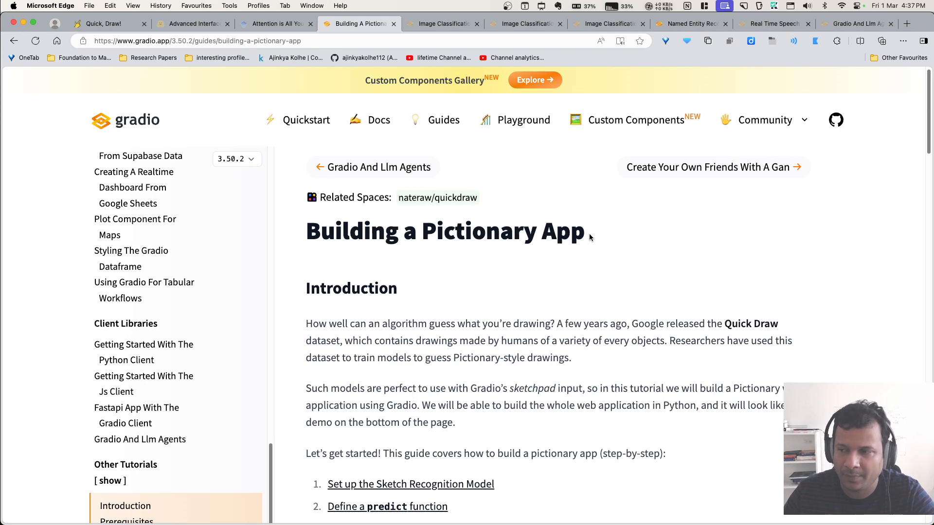
pyautogui.click(441, 23)
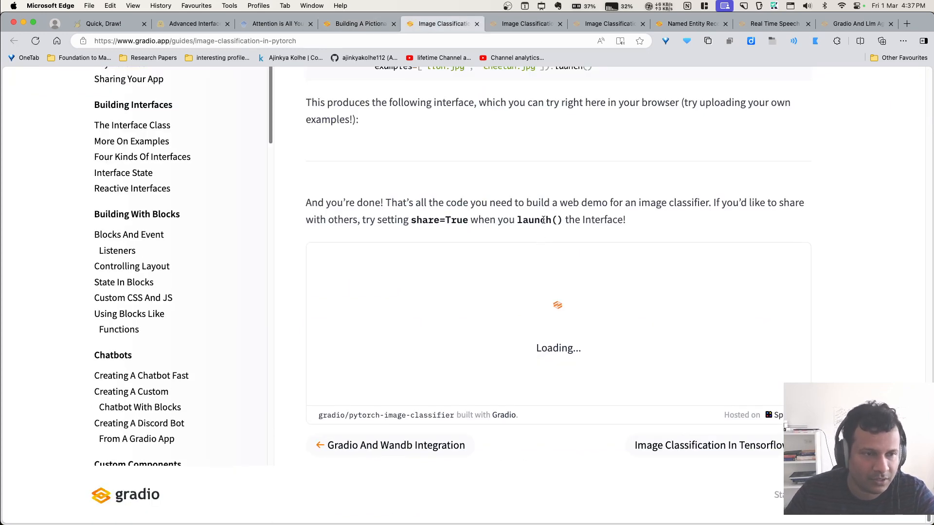
# - Scroll to the top of the image-classification guide, then return to the Named-Entity Recognition guide
pyautogui.scroll(3)
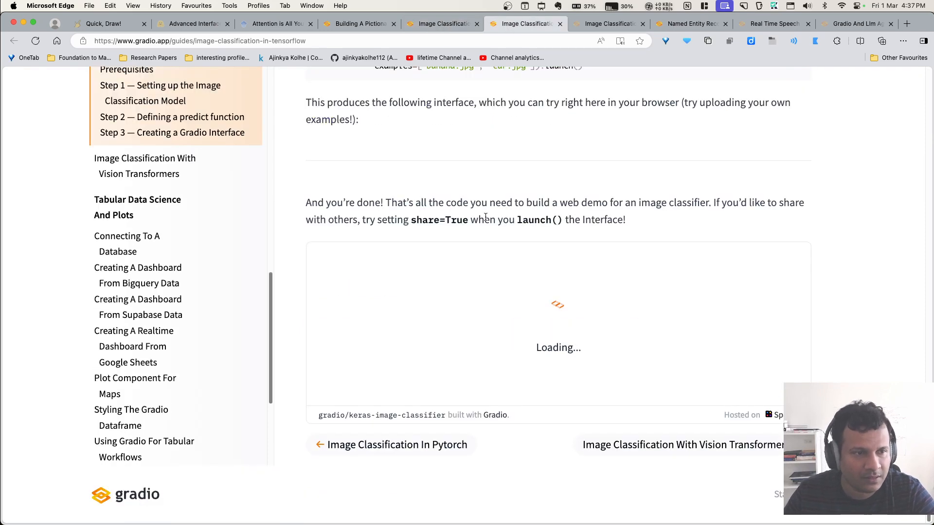
pyautogui.scroll(3)
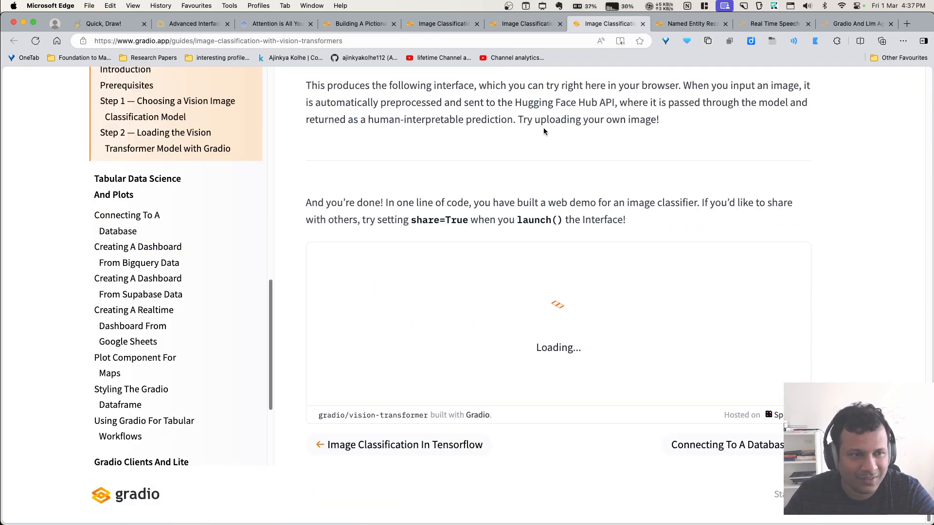
pyautogui.scroll(3)
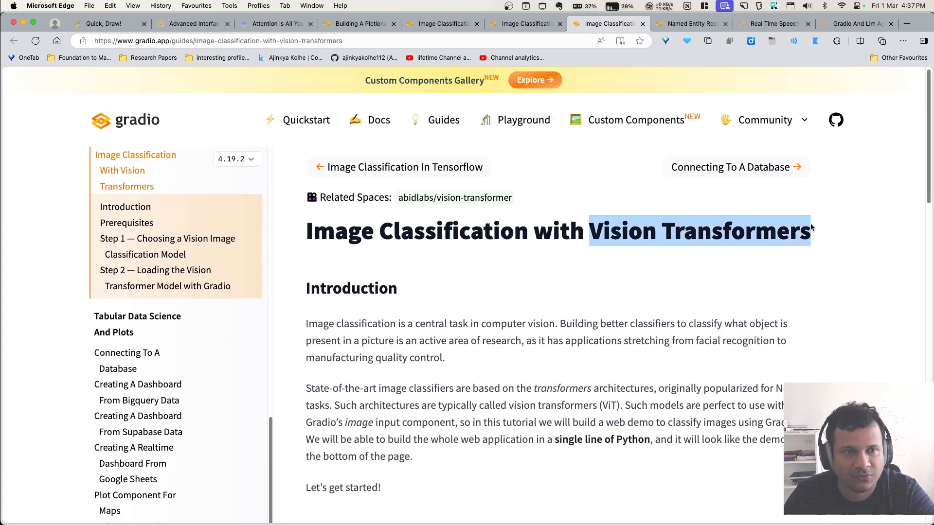
pyautogui.click(688, 23)
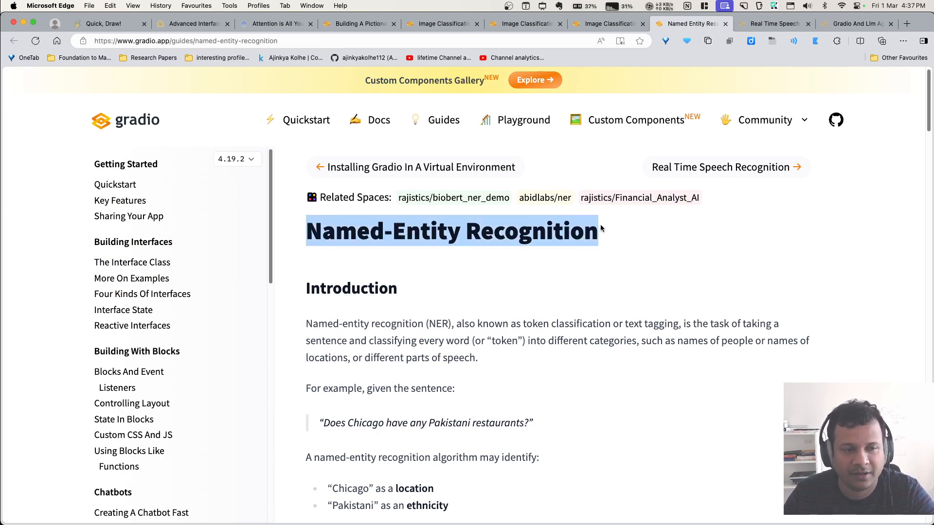
# - Scroll to the NER guide's complete example and pick out the ner pipeline call, moving on to Real Time Speech Recognition
pyautogui.scroll(-3)
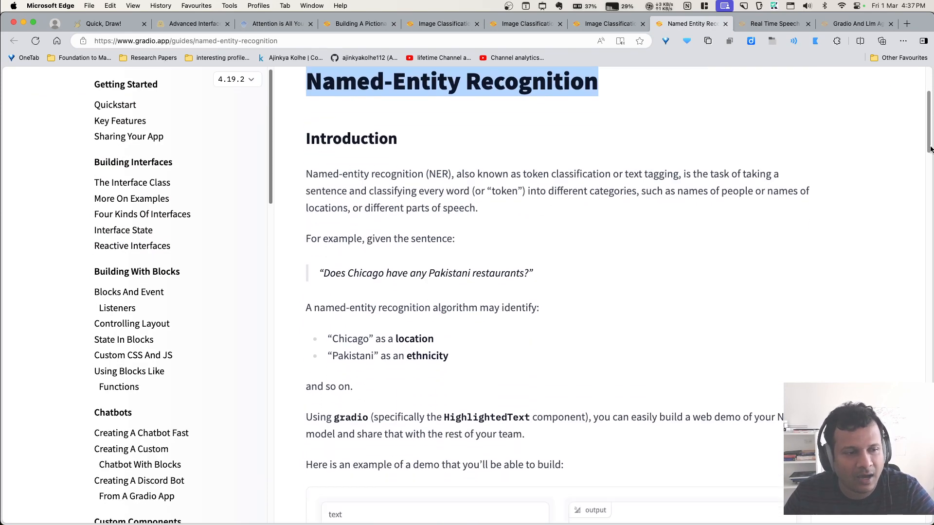
pyautogui.scroll(-3)
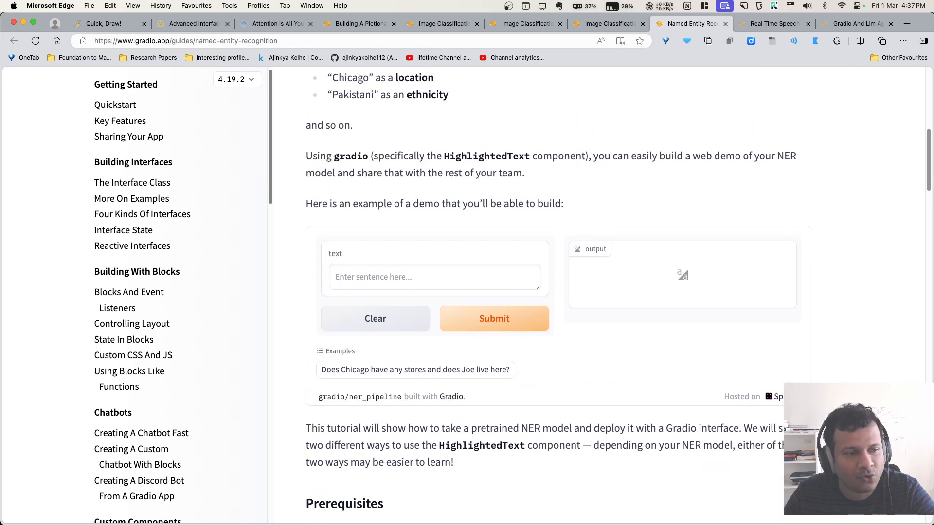
pyautogui.scroll(-3)
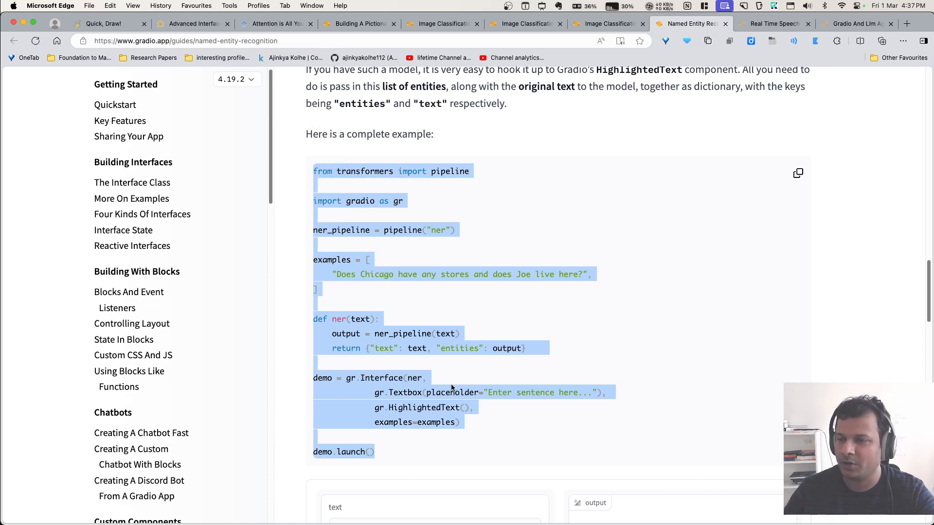
pyautogui.click(382, 229)
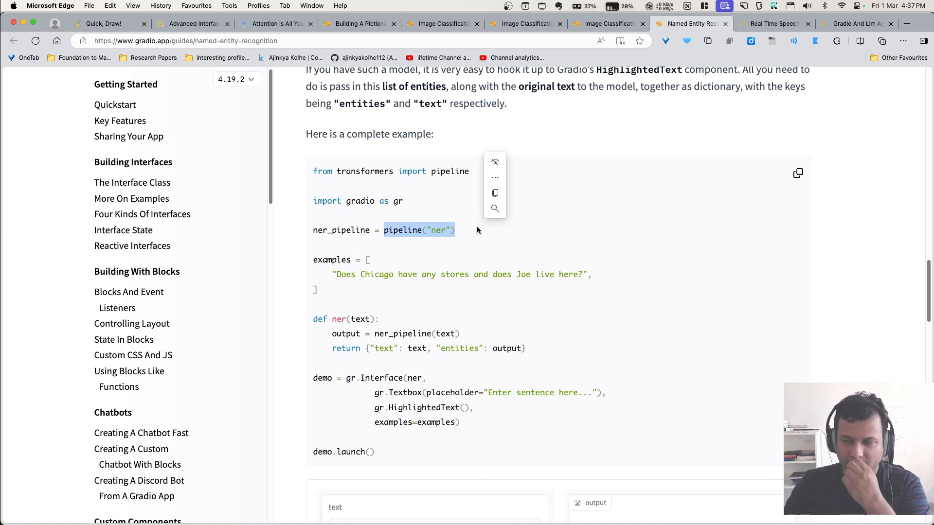
pyautogui.moveTo(480, 224)
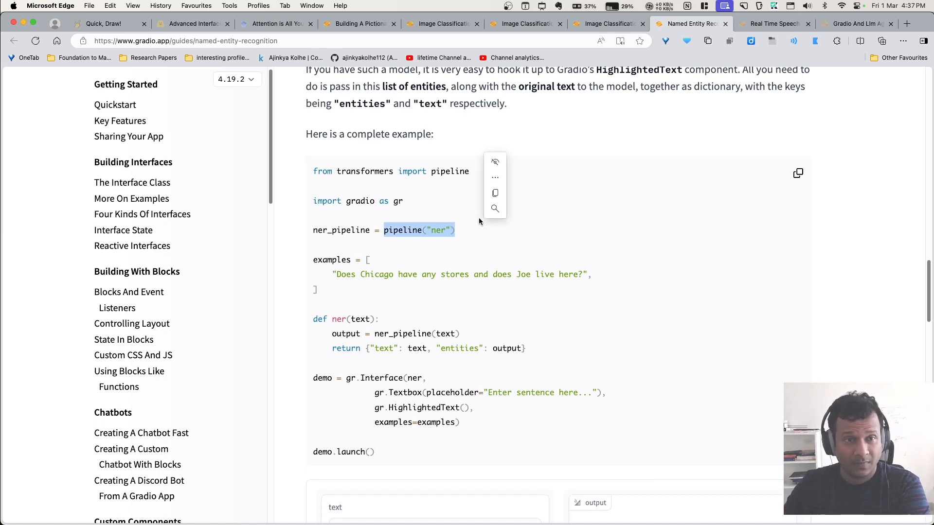
pyautogui.click(772, 23)
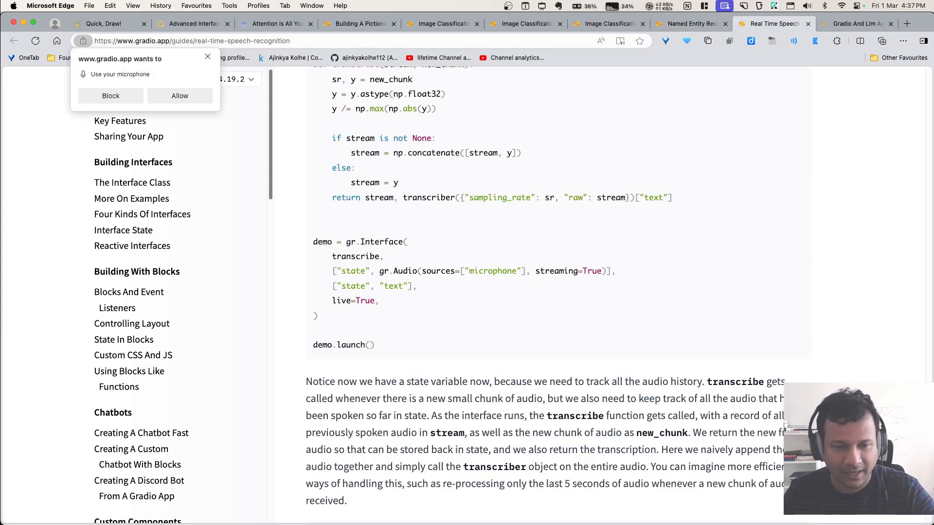
# - Scroll the Real Time Speech Recognition guide to its streaming ASR demo with Transformers section
pyautogui.scroll(3)
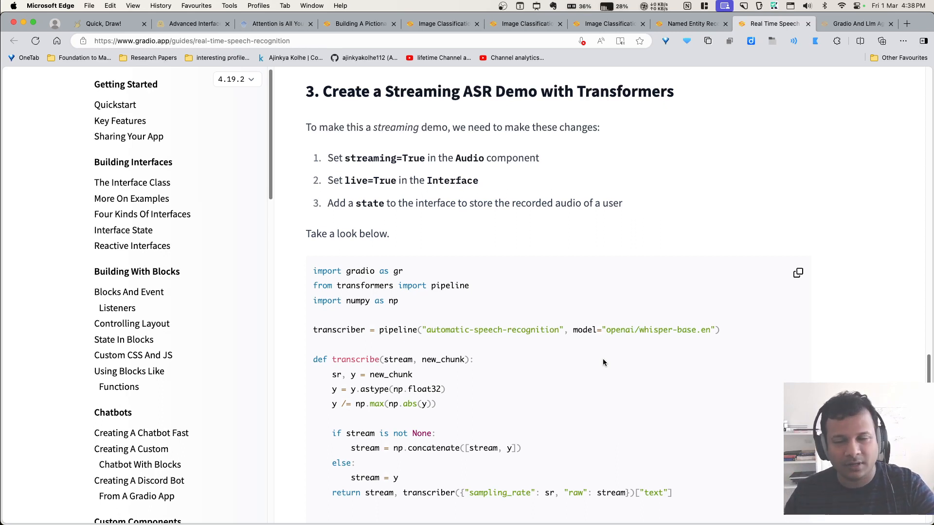
pyautogui.moveTo(603, 354)
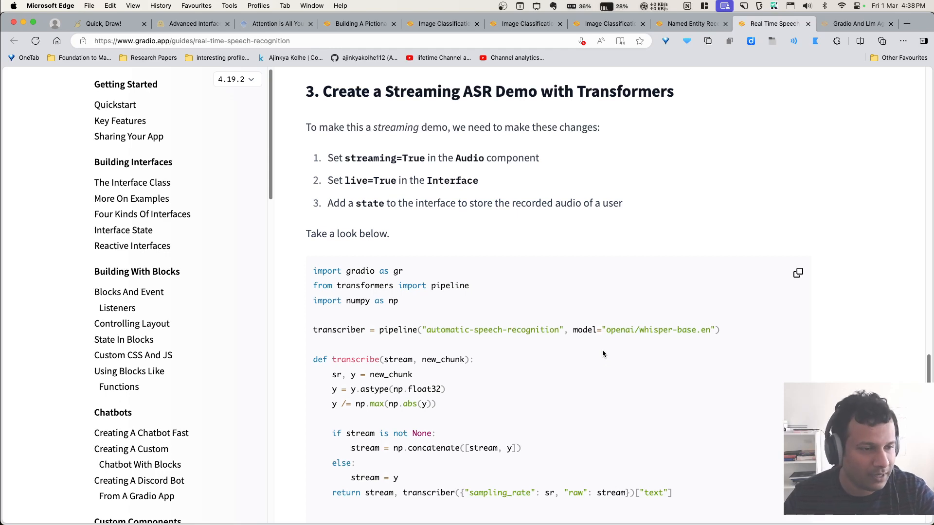